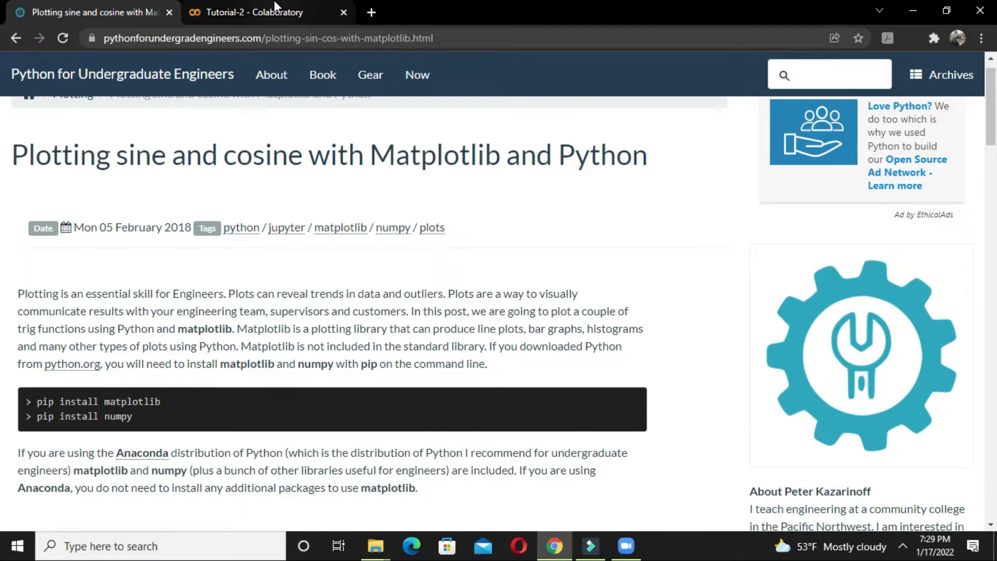
# - Switch from the tutorial website to the Tutorial-2 Colab notebook
pyautogui.click(255, 13)
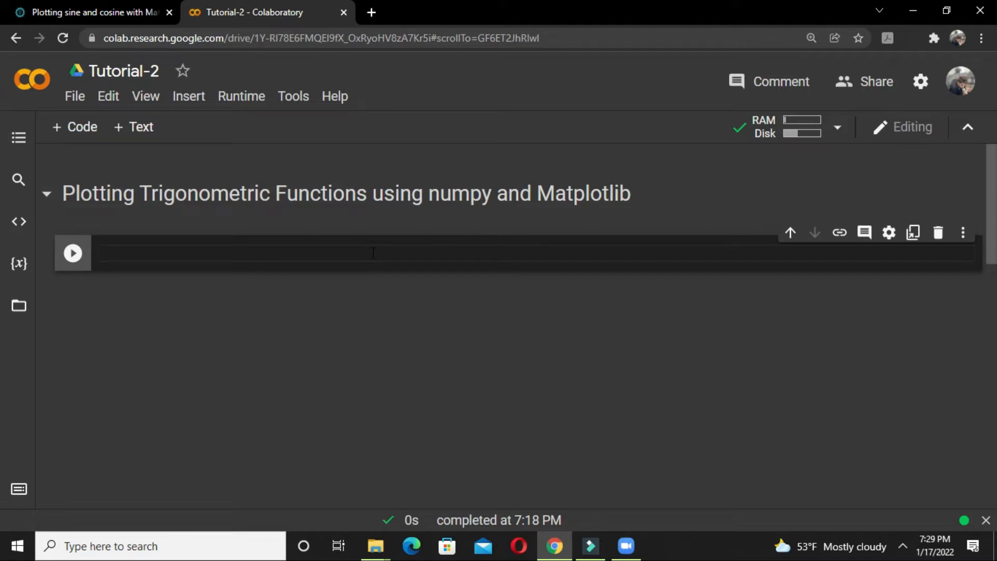
# - Write 'import numpy as np' and 'import matplotlib.pyplot as plt' in the empty cell
pyautogui.click(373, 253)
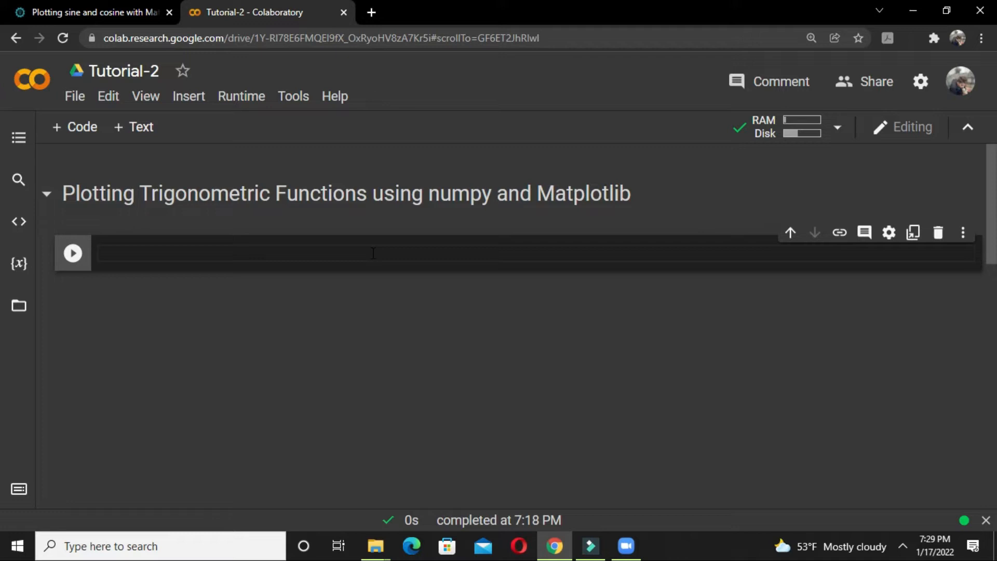
pyautogui.write('imp')
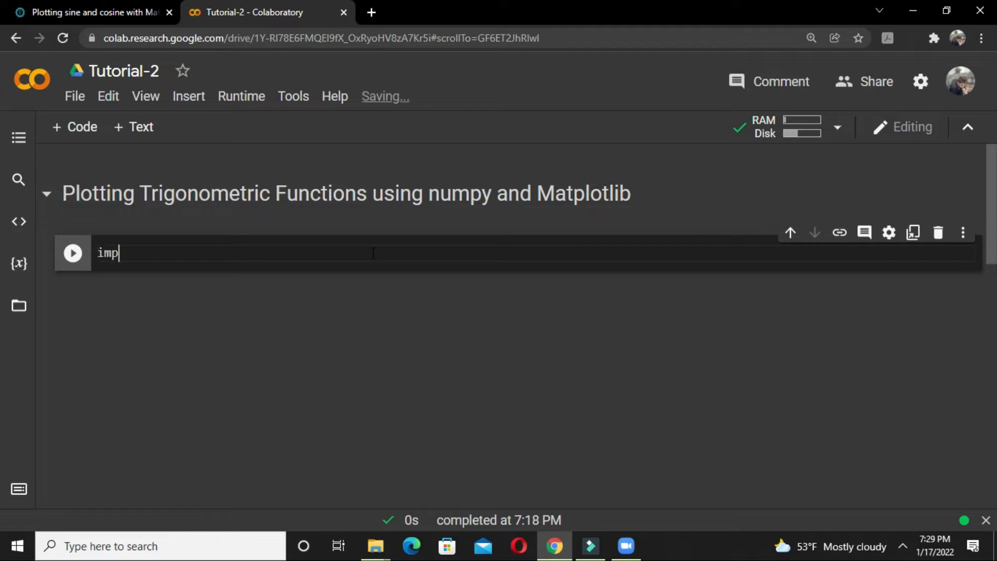
pyautogui.write('ort')
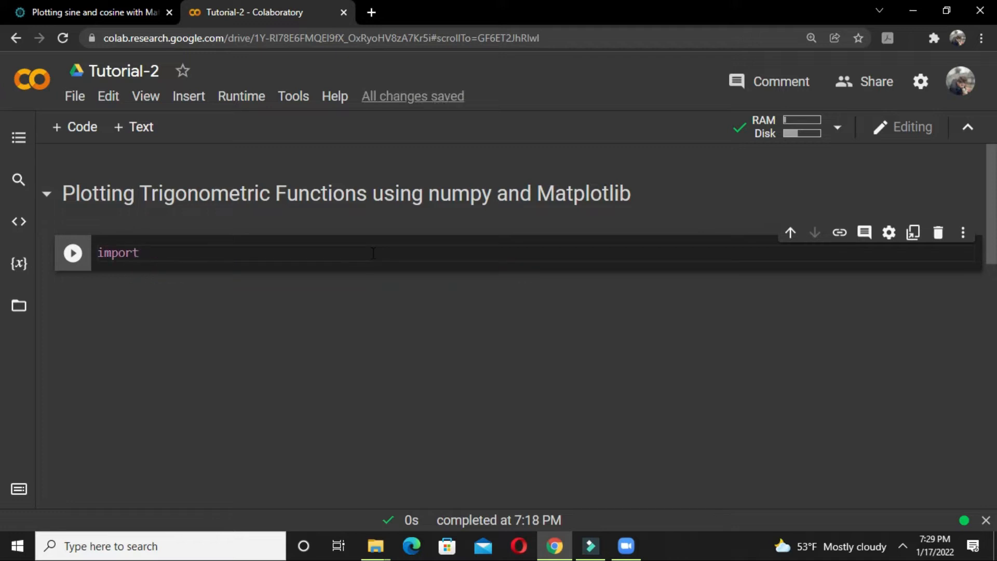
pyautogui.write('numpy as')
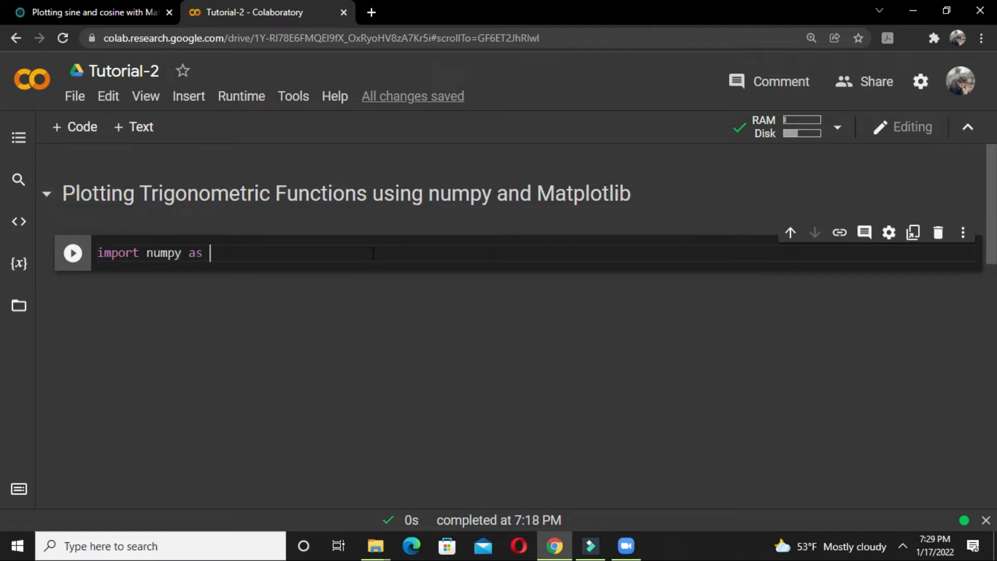
pyautogui.write('np')
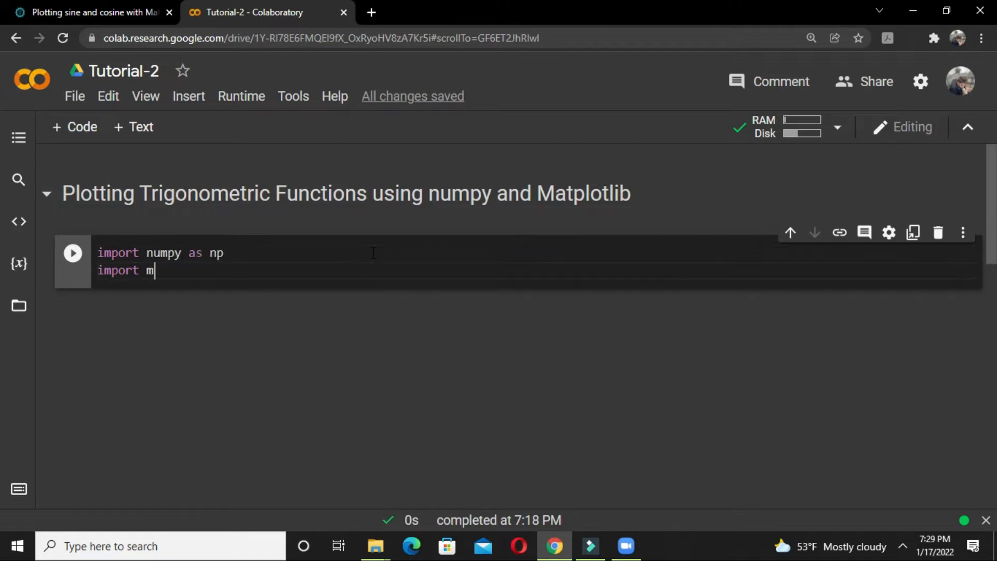
pyautogui.write('atplotlib')
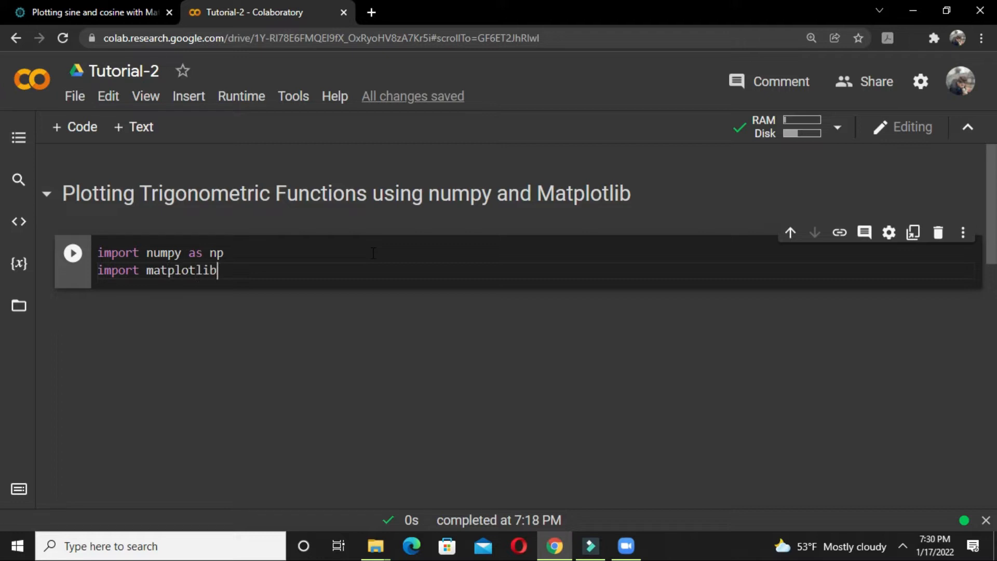
pyautogui.write('.pyplota')
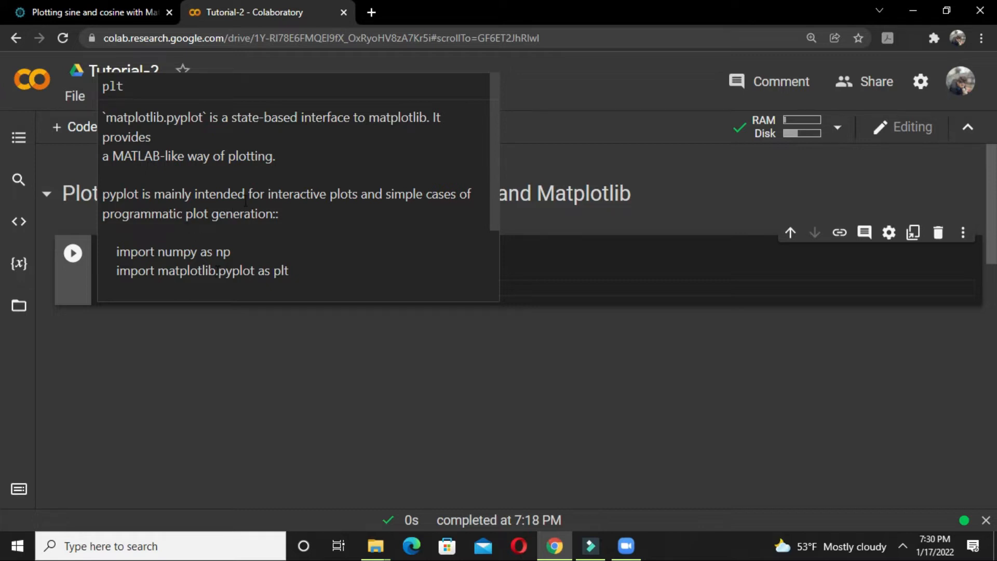
pyautogui.moveTo(412, 263)
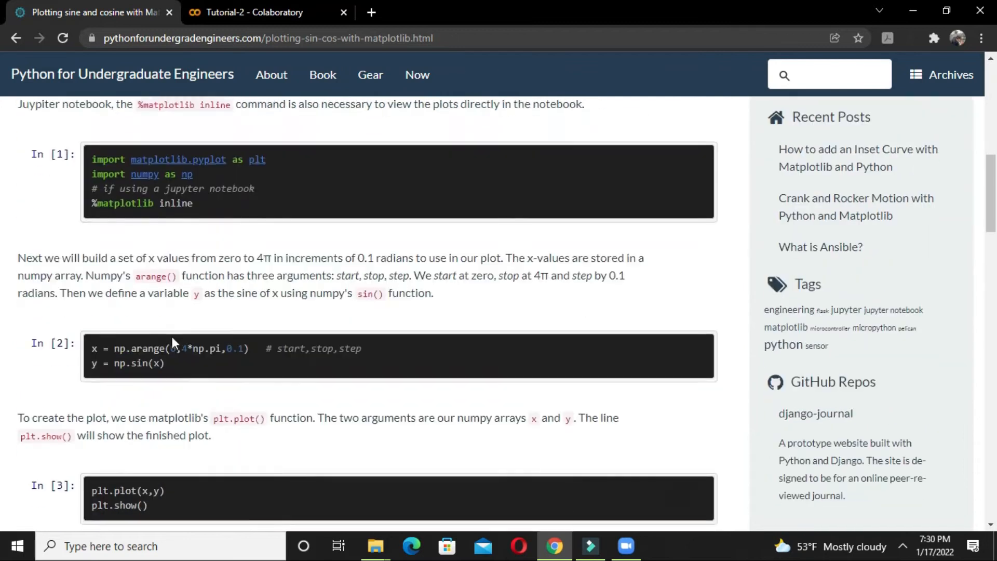
# - Check the tutorial's 4π stop value for x, then return to the notebook
pyautogui.scroll(-3)
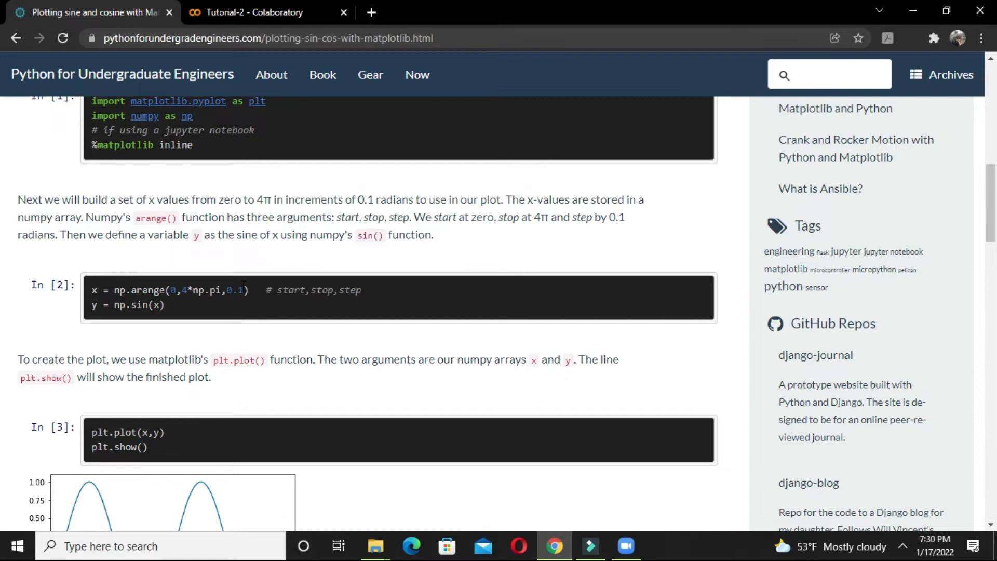
pyautogui.moveTo(261, 212)
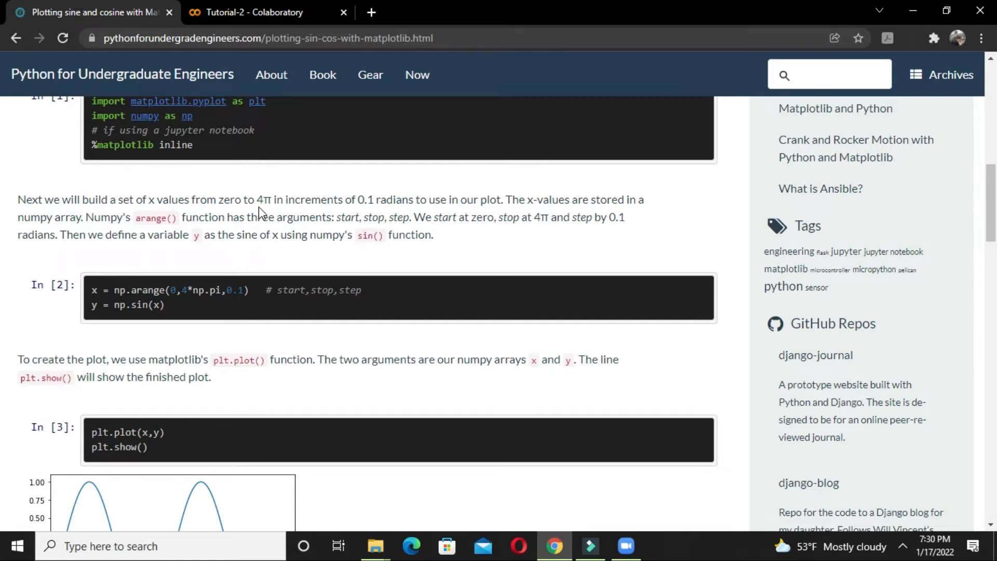
pyautogui.moveTo(306, 196)
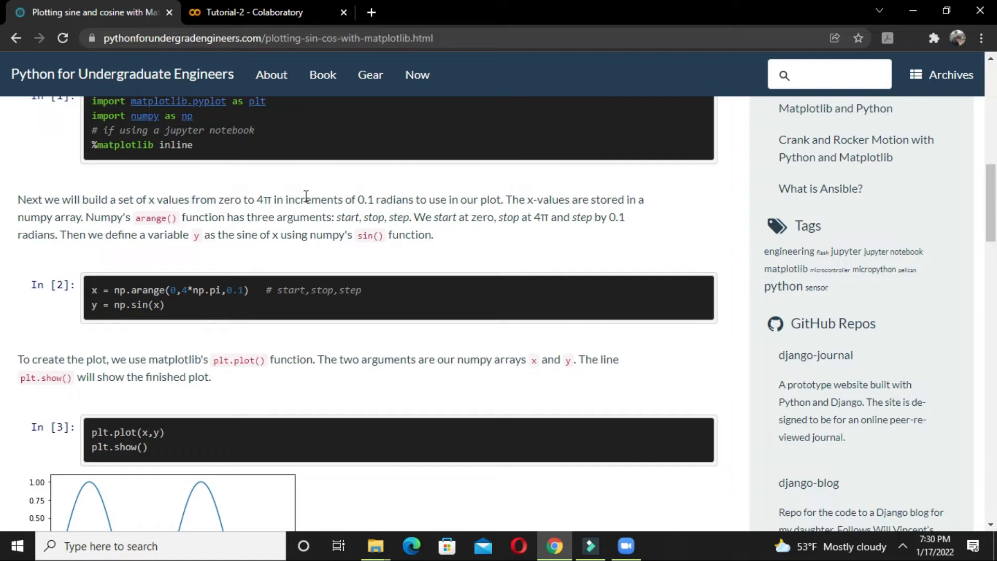
pyautogui.doubleClick(263, 200)
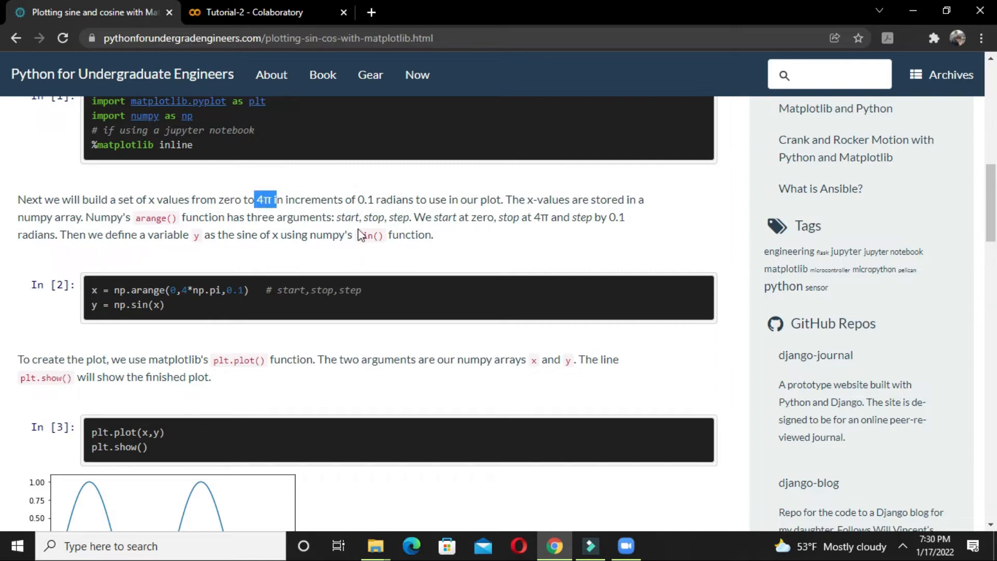
pyautogui.moveTo(336, 213)
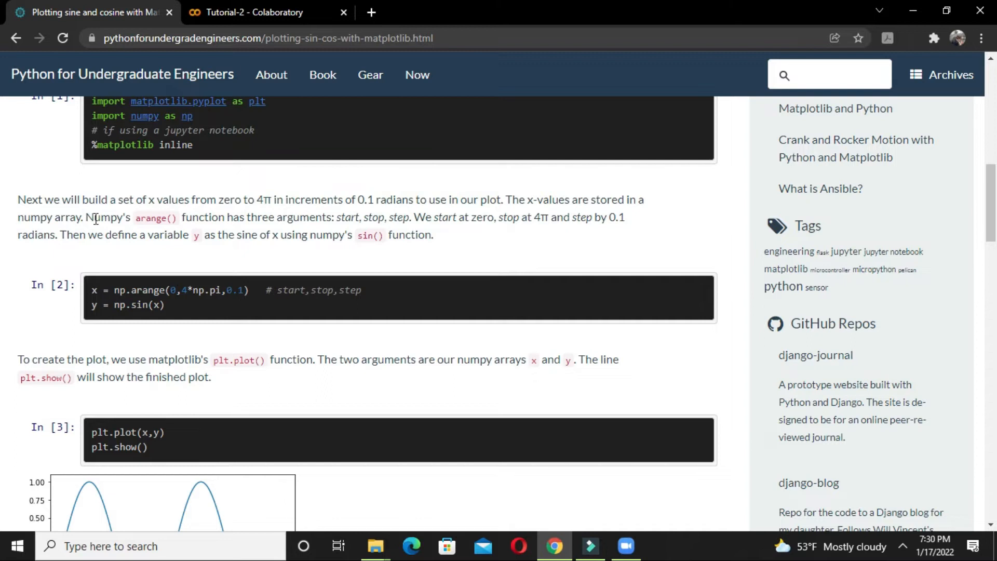
pyautogui.moveTo(264, 232)
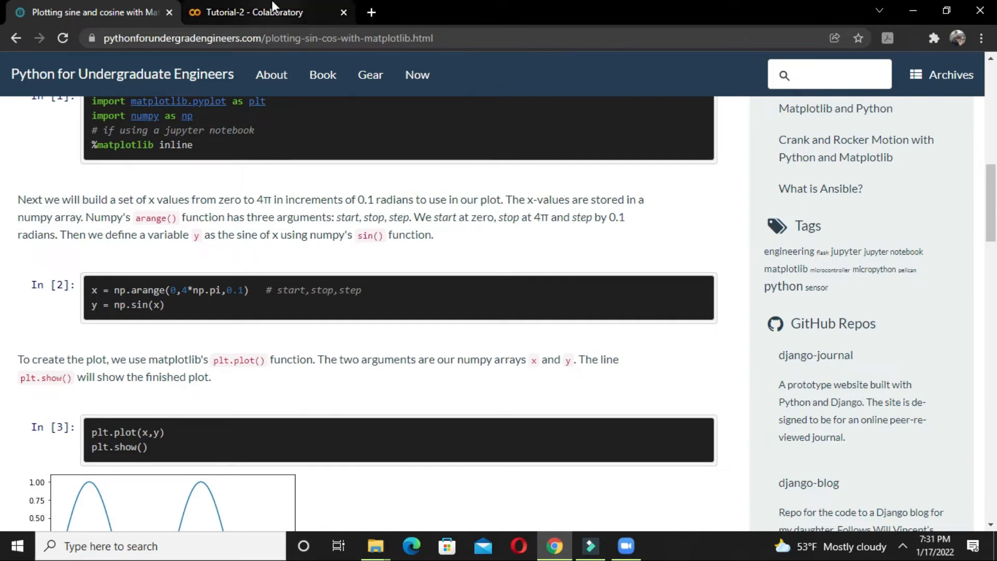
pyautogui.moveTo(344, 217); pyautogui.dragTo(411, 217)
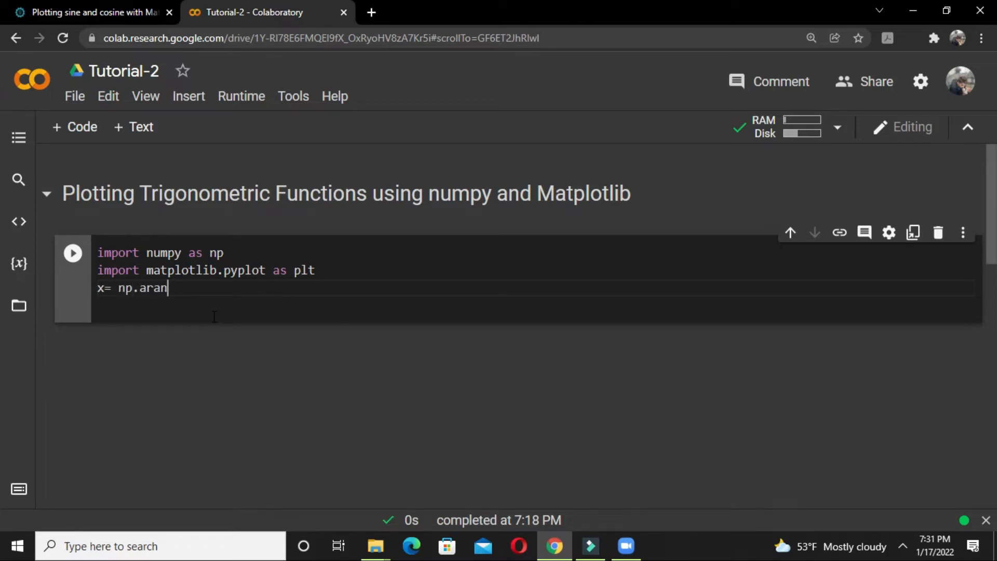
# - Define x = np.arange(0, 3*np.pi, 0.1) with a '#start, stop, stepsize' comment
pyautogui.write('ge')
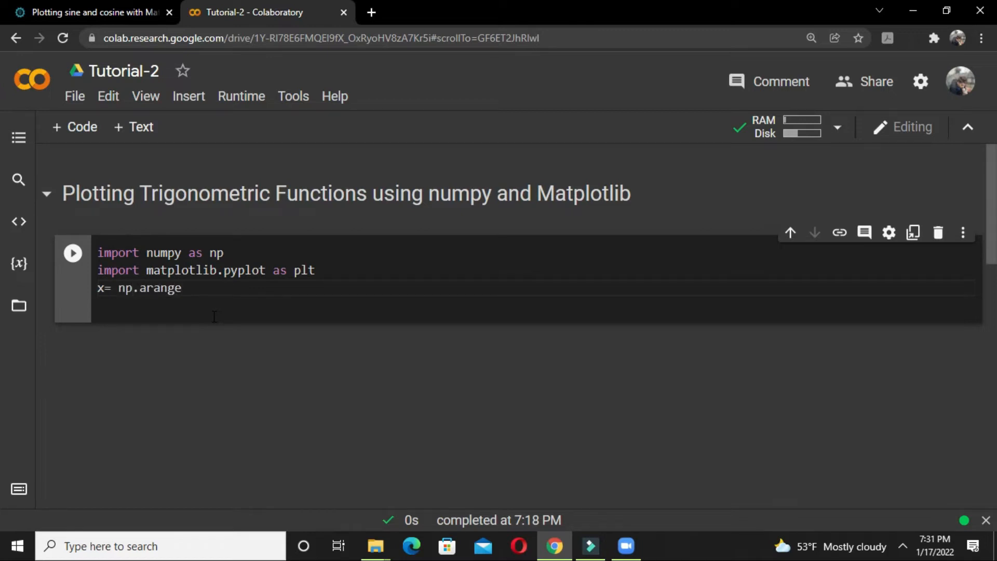
pyautogui.write('()')
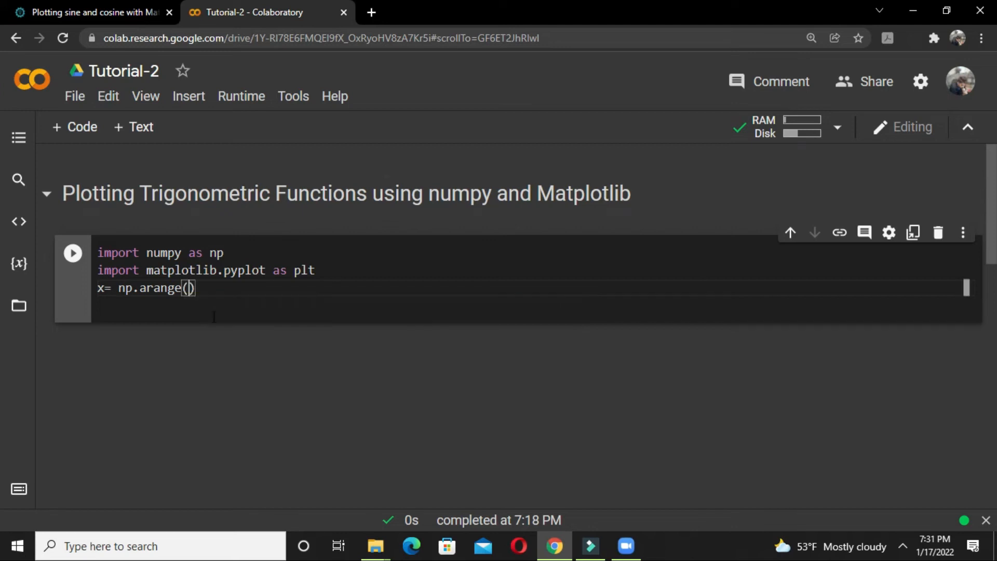
pyautogui.write('0,')
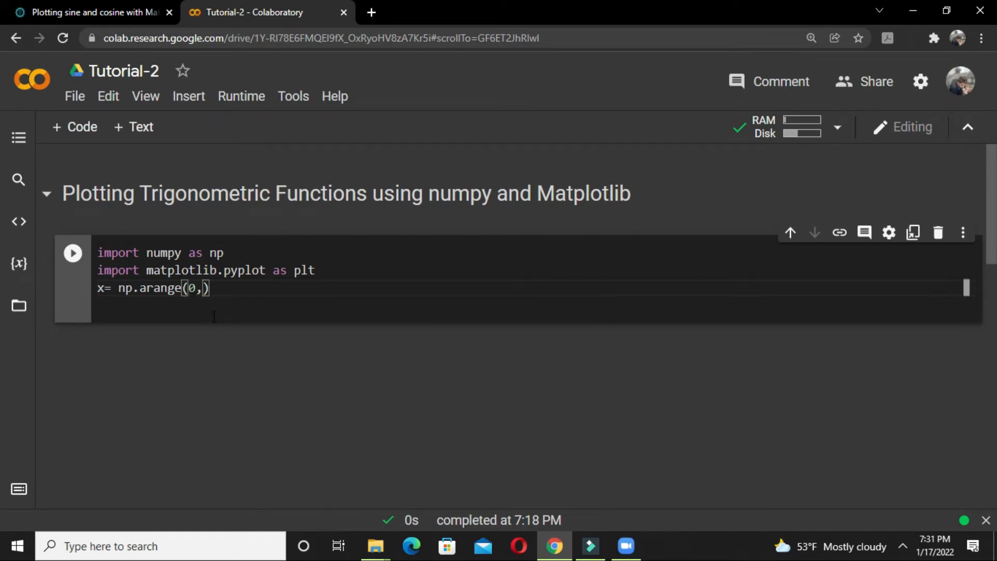
pyautogui.write('3*np.pi, 0.1')
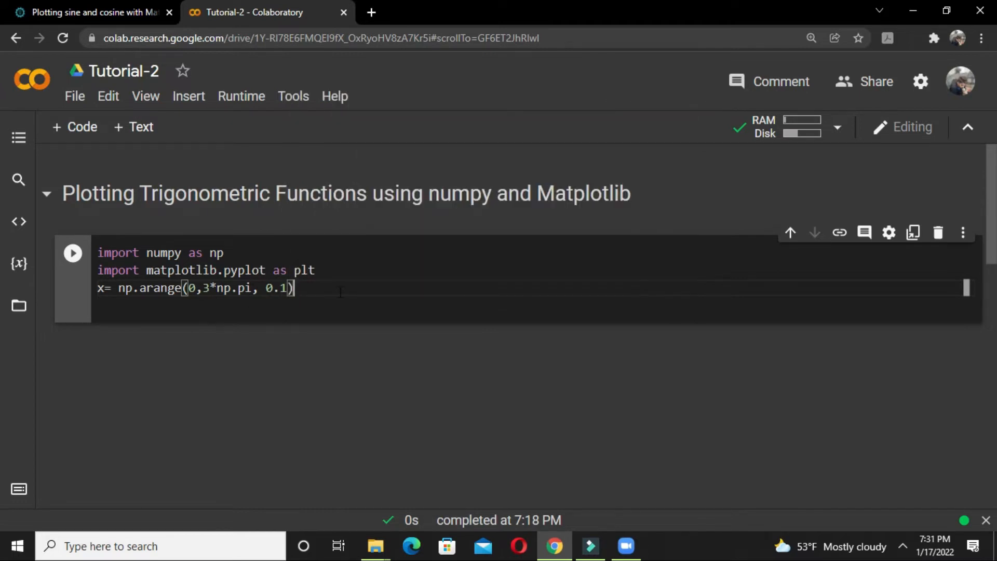
pyautogui.write('#start, sto')
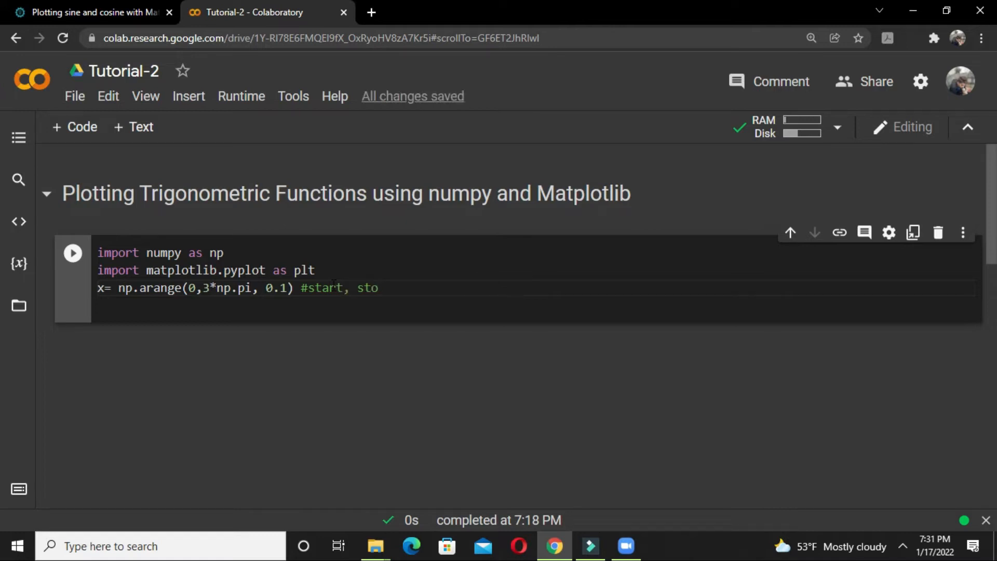
pyautogui.write('p, st')
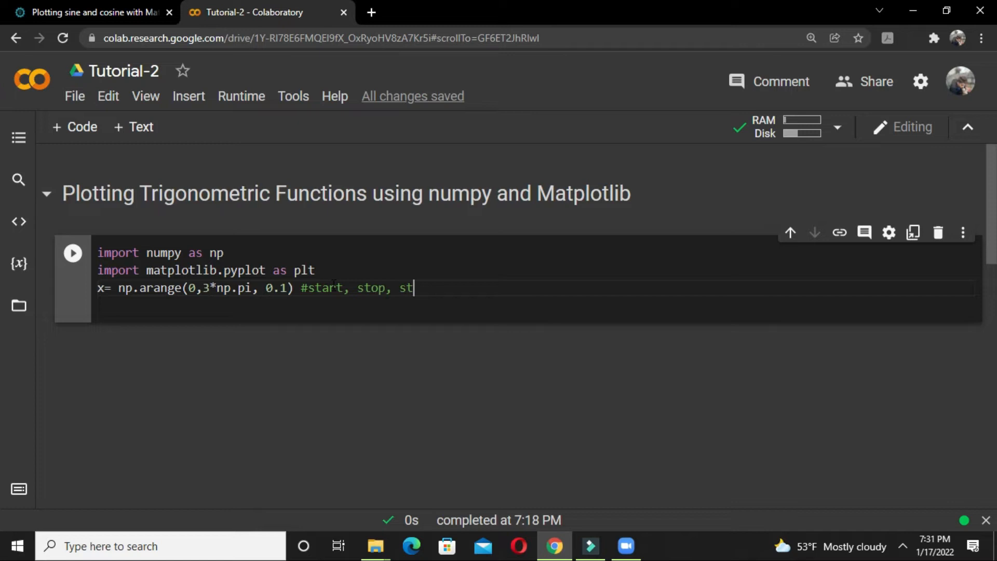
pyautogui.write('epsize')
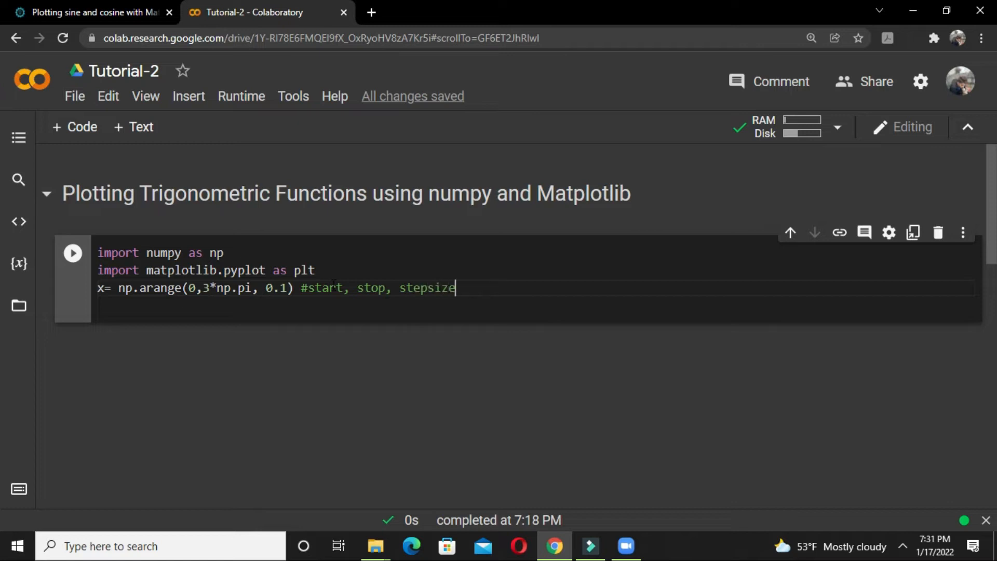
pyautogui.press('Enter')
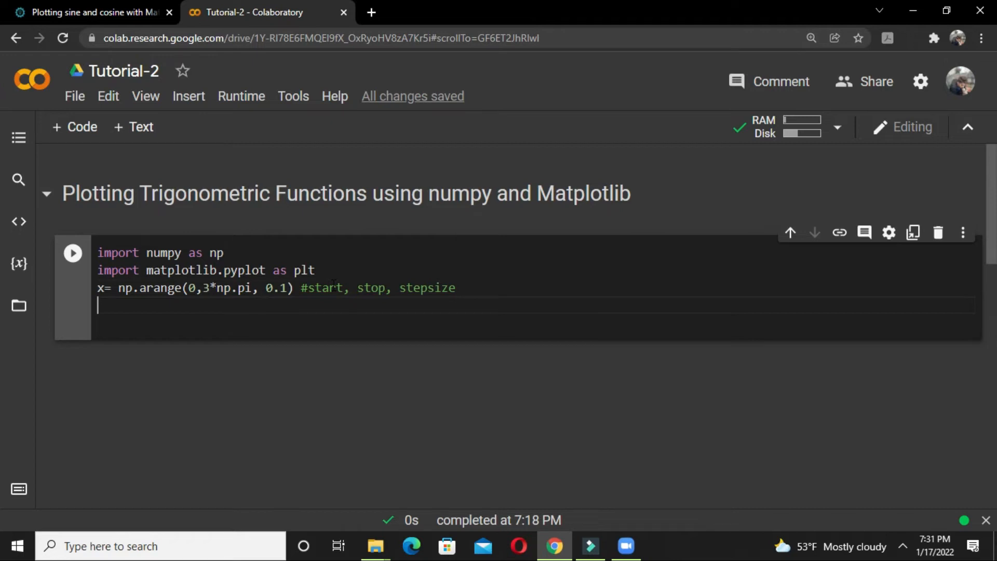
# - Add y = np.sin(x), plt.plot(x,y) and plt.show() lines to the cell
pyautogui.write('y=')
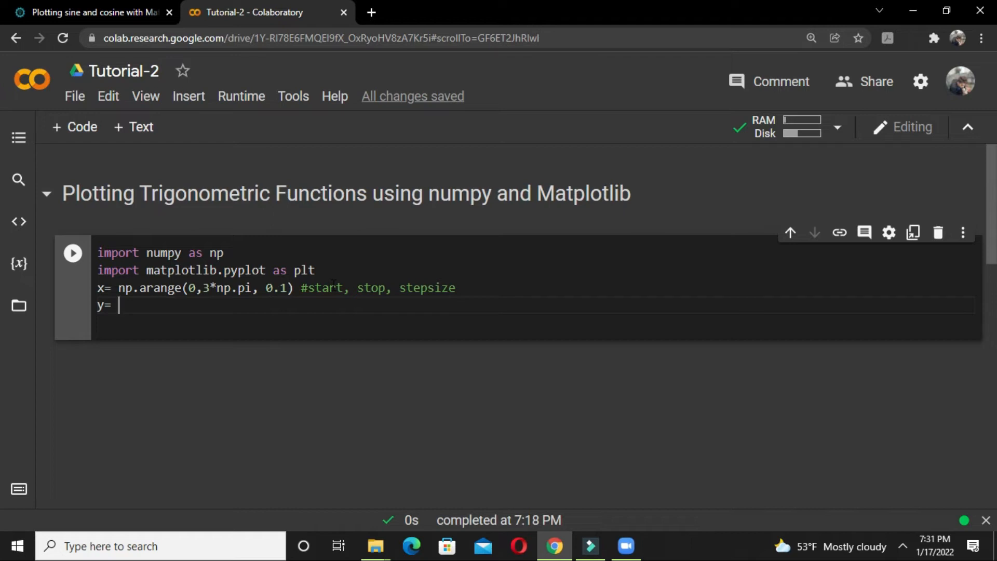
pyautogui.write('n')
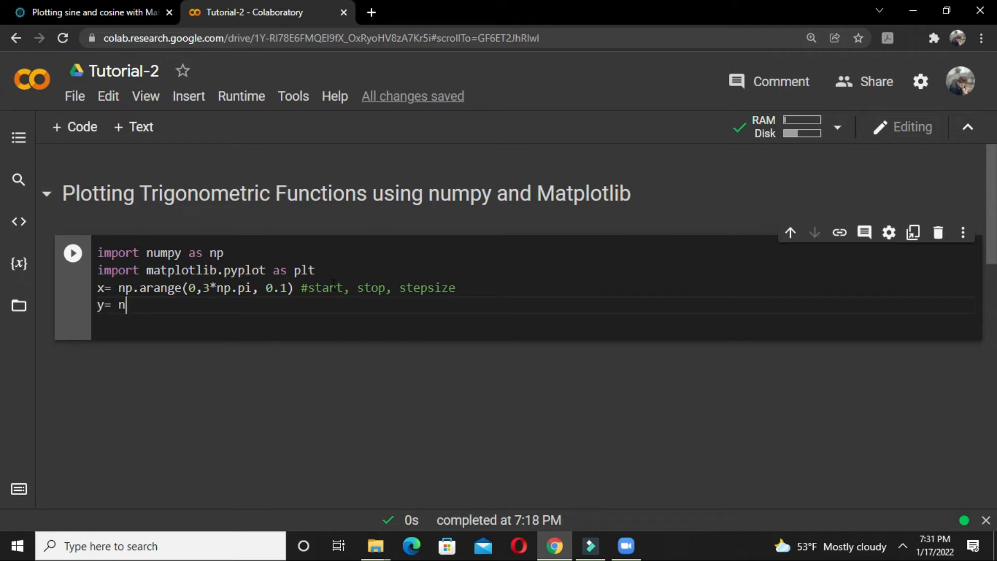
pyautogui.write('p.sin(x)')
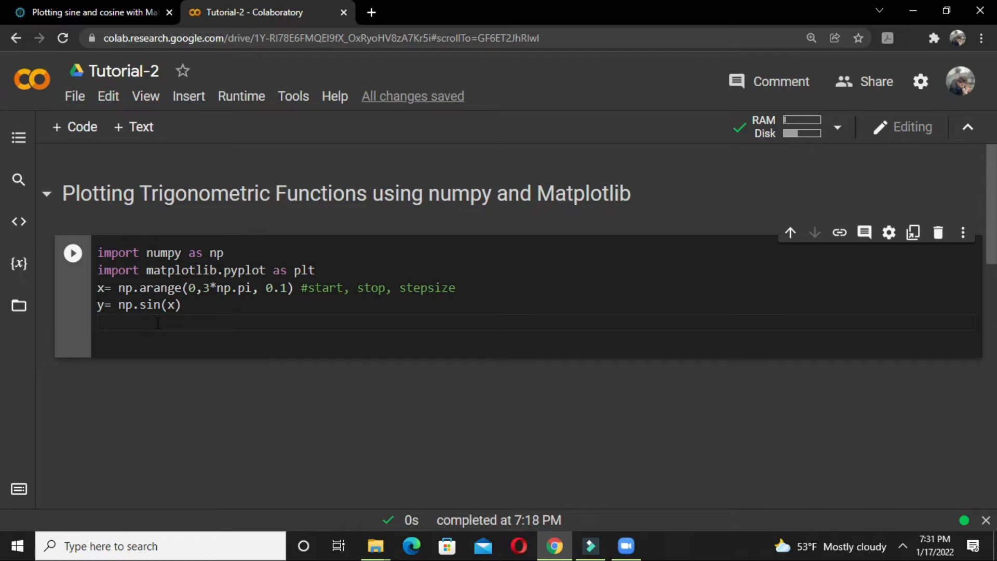
pyautogui.write('plt.')
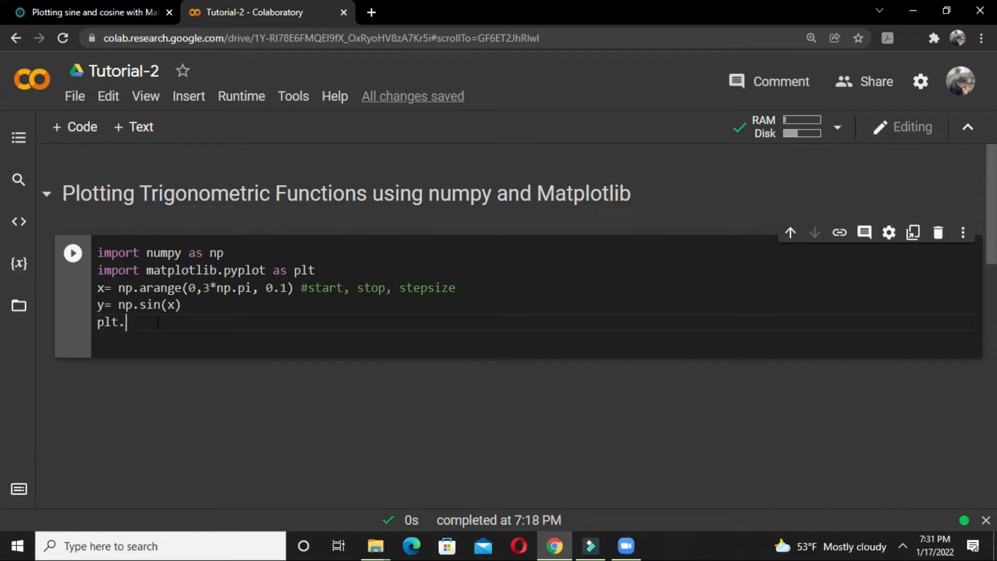
pyautogui.write('plot(x)')
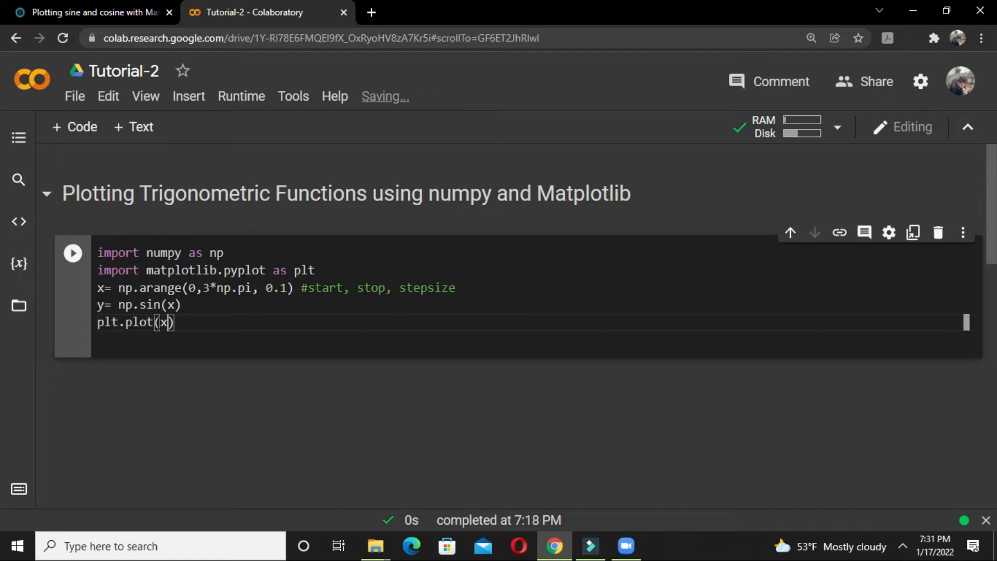
pyautogui.write(',y')
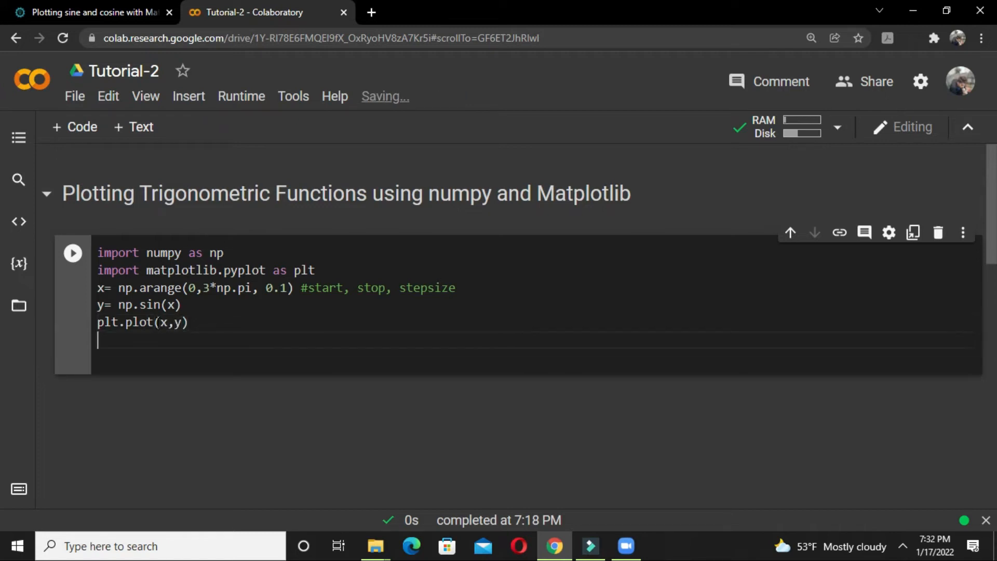
pyautogui.write('plt.show(')
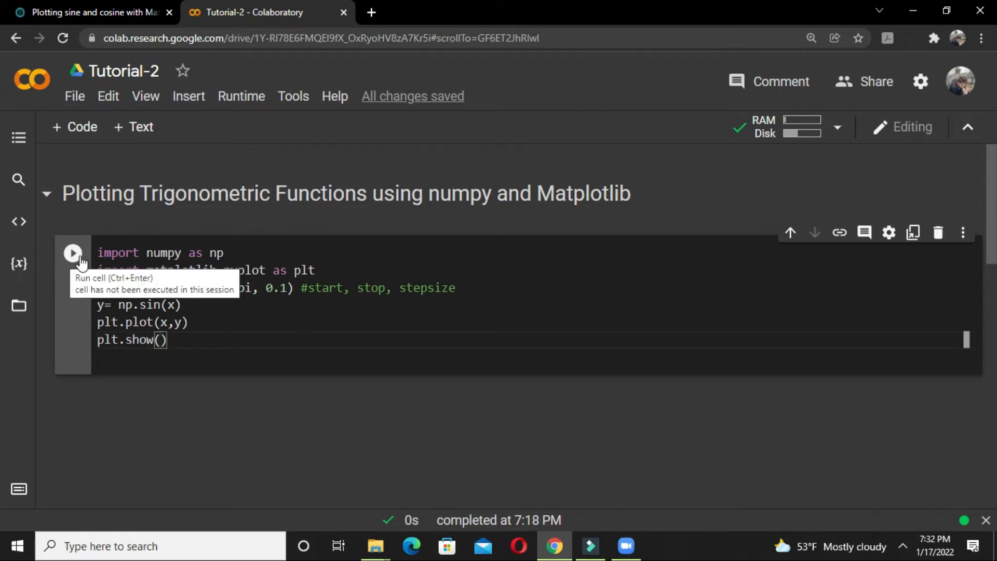
# - Run the cell to display the sine curve over 0 to 3π
pyautogui.click(72, 252)
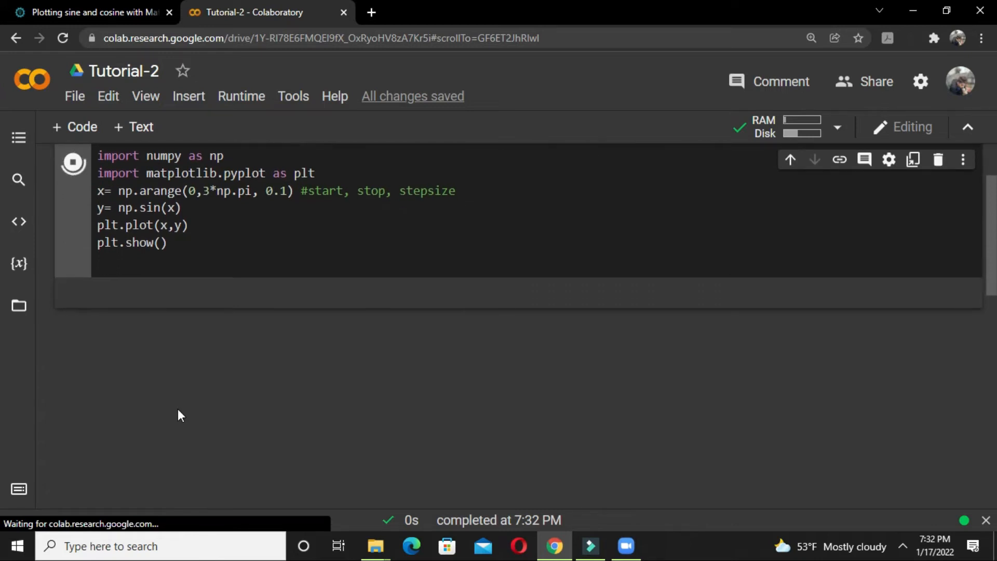
pyautogui.click(72, 162)
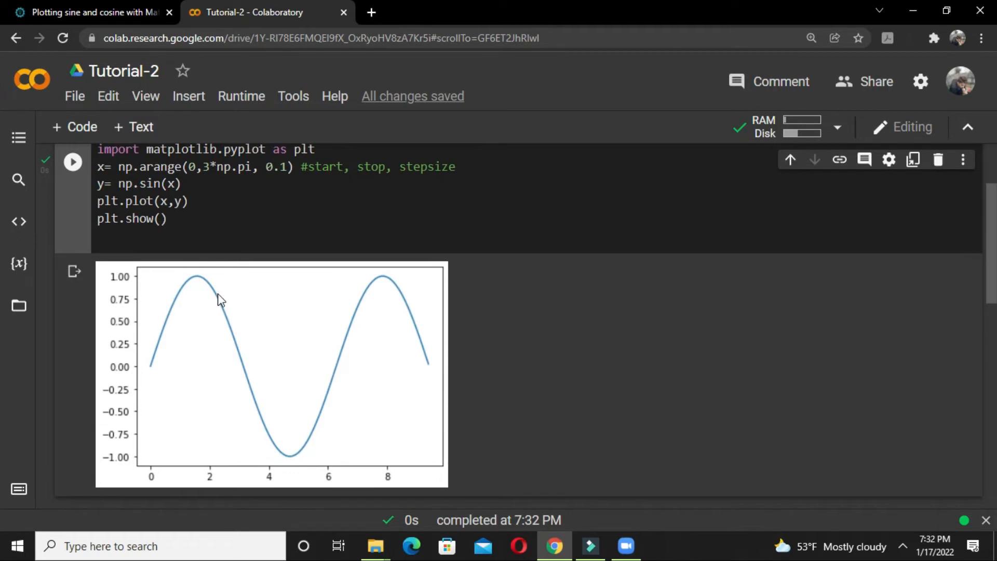
pyautogui.moveTo(229, 316)
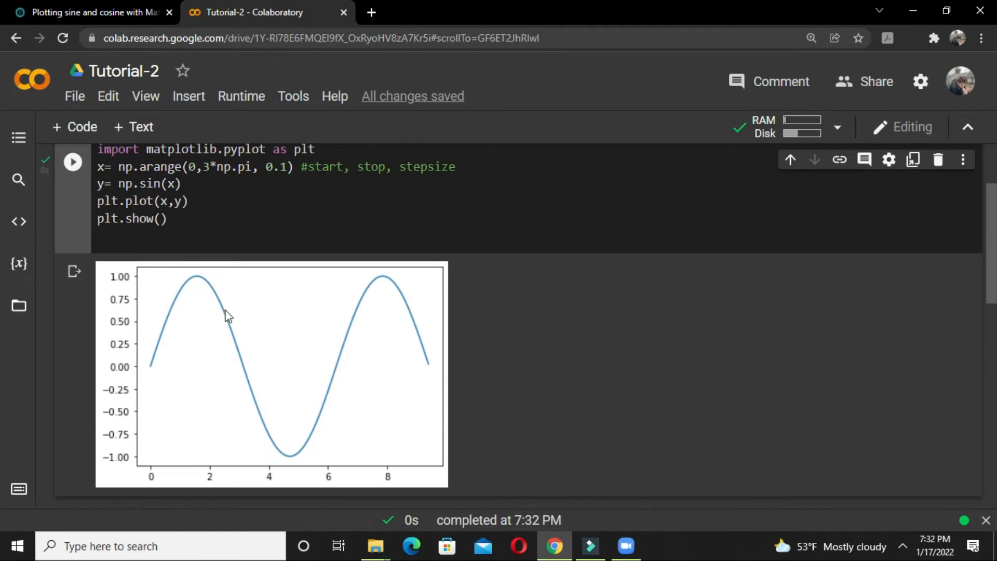
# - Change y to np.cos(x) and rerun to get the cosine curve
pyautogui.write('import numpy as np')
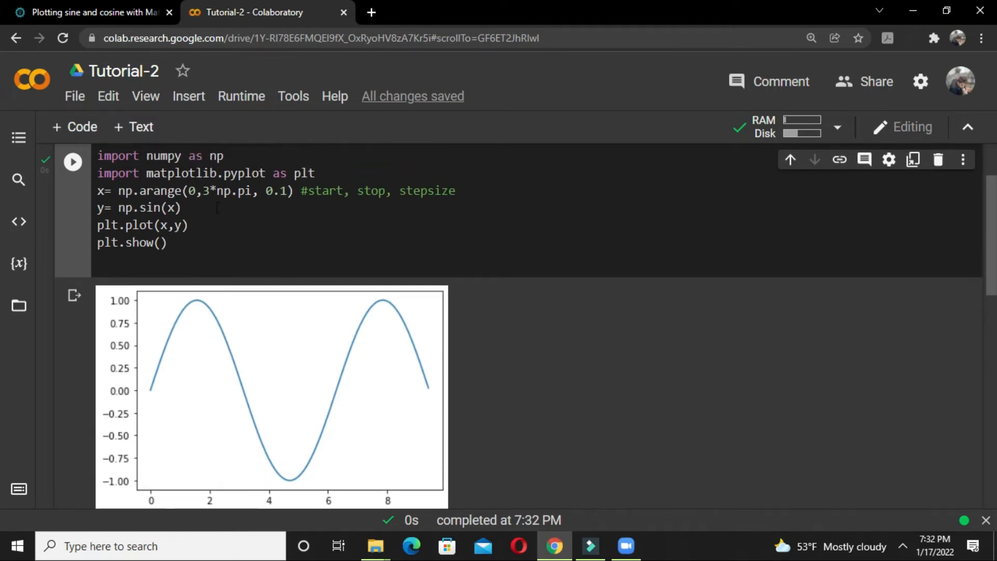
pyautogui.moveTo(306, 368)
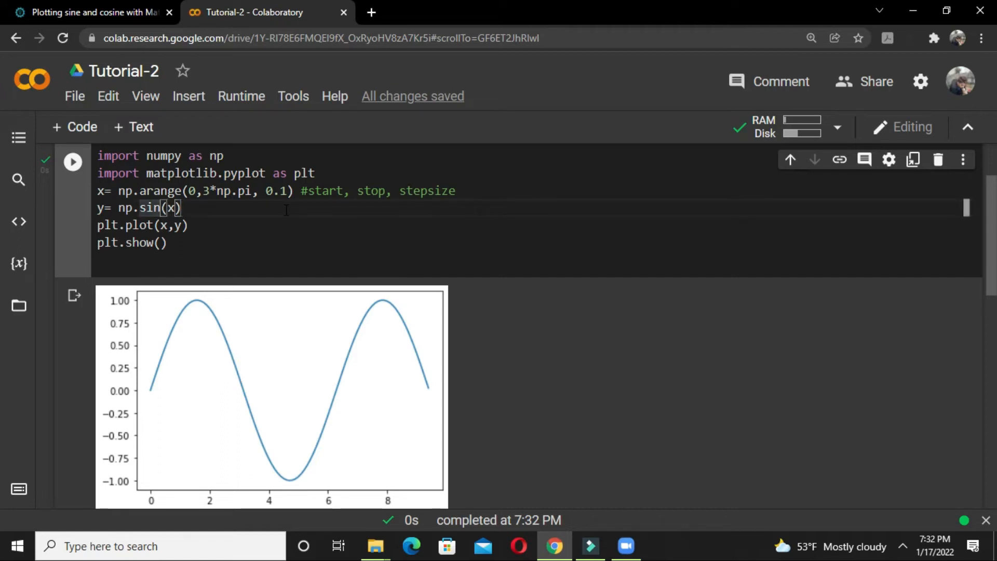
pyautogui.write('cos')
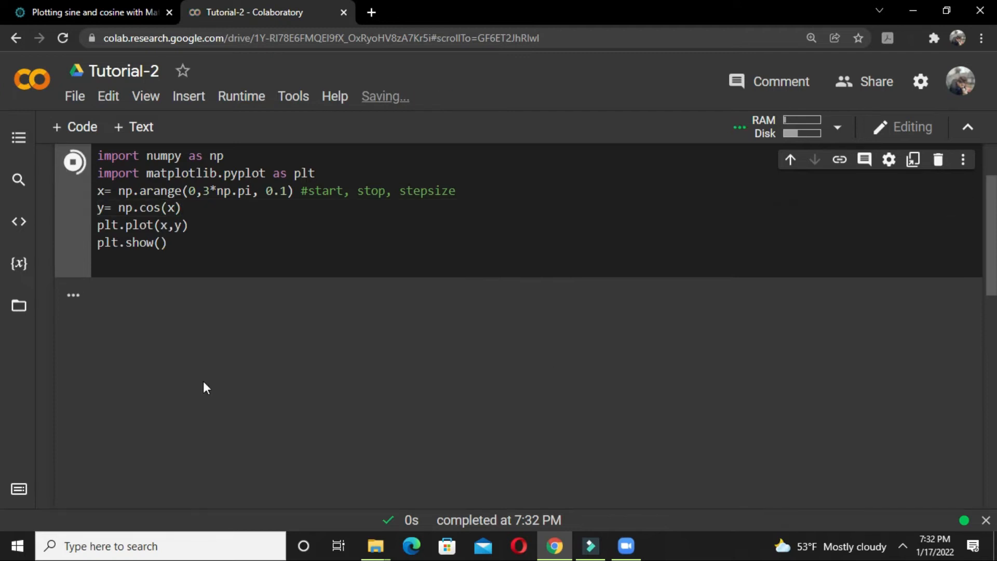
pyautogui.click(73, 161)
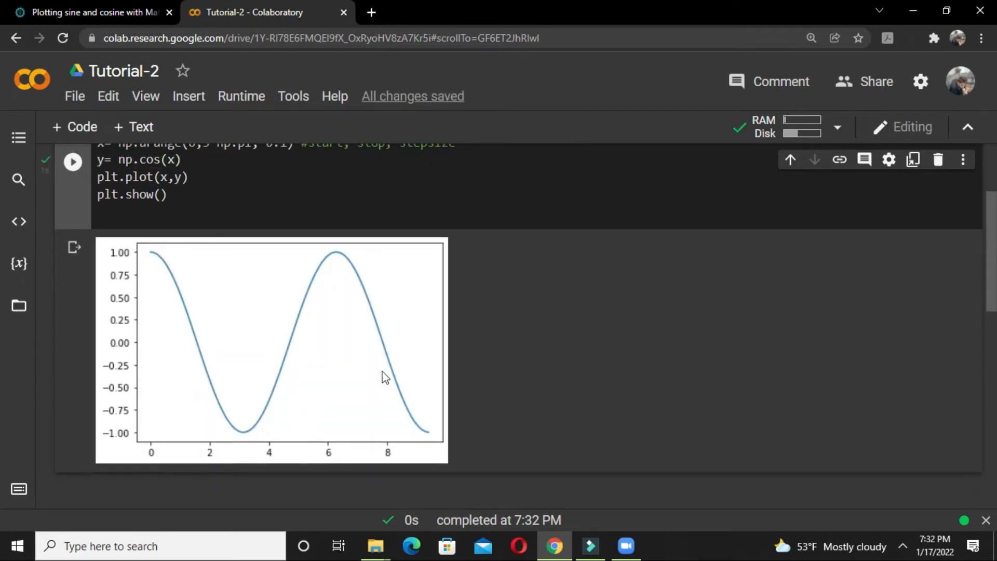
pyautogui.scroll(-3)
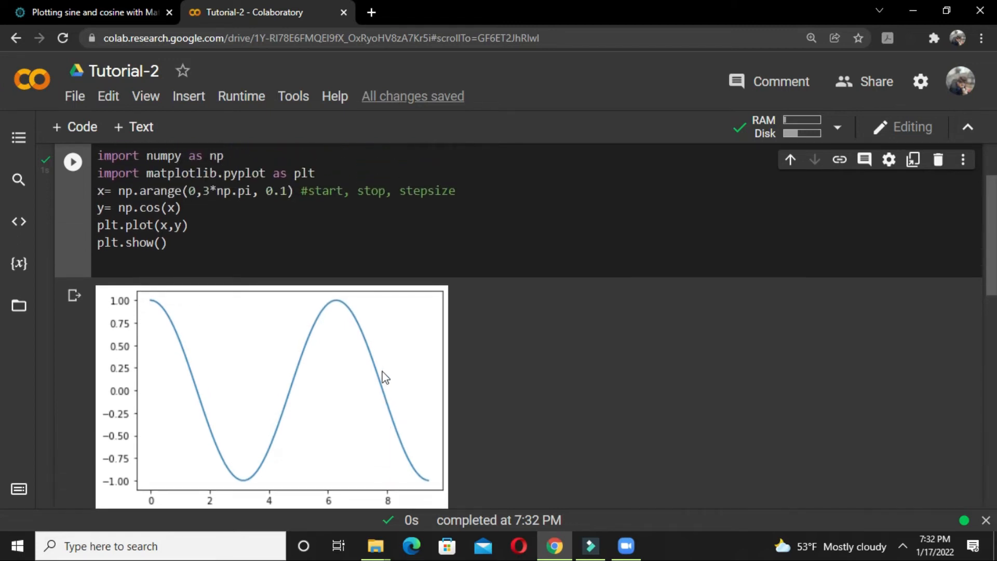
# - Change y to np.tan(x) and rerun to get the spiky tangent plot
pyautogui.click(237, 243)
pyautogui.write('tan')
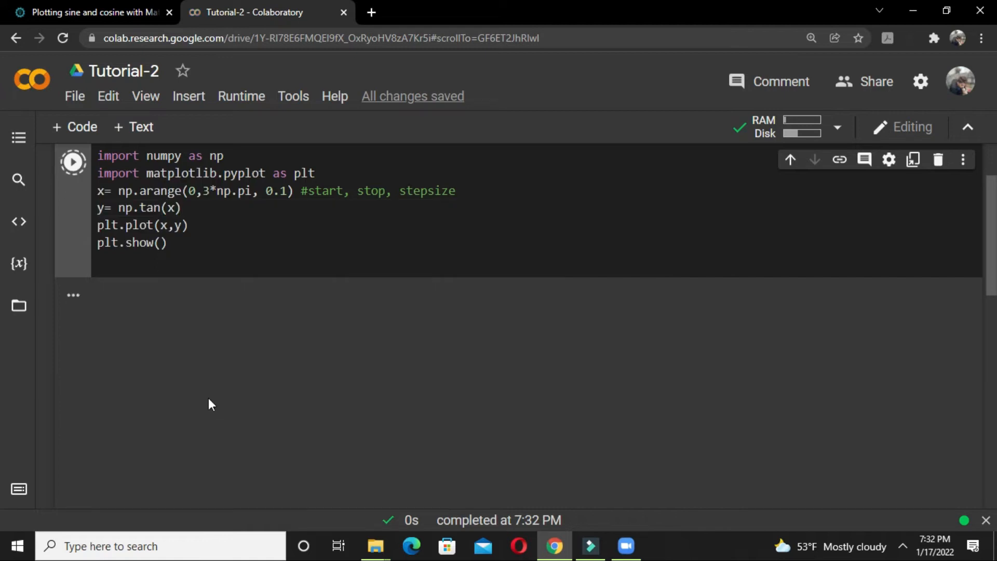
pyautogui.click(73, 162)
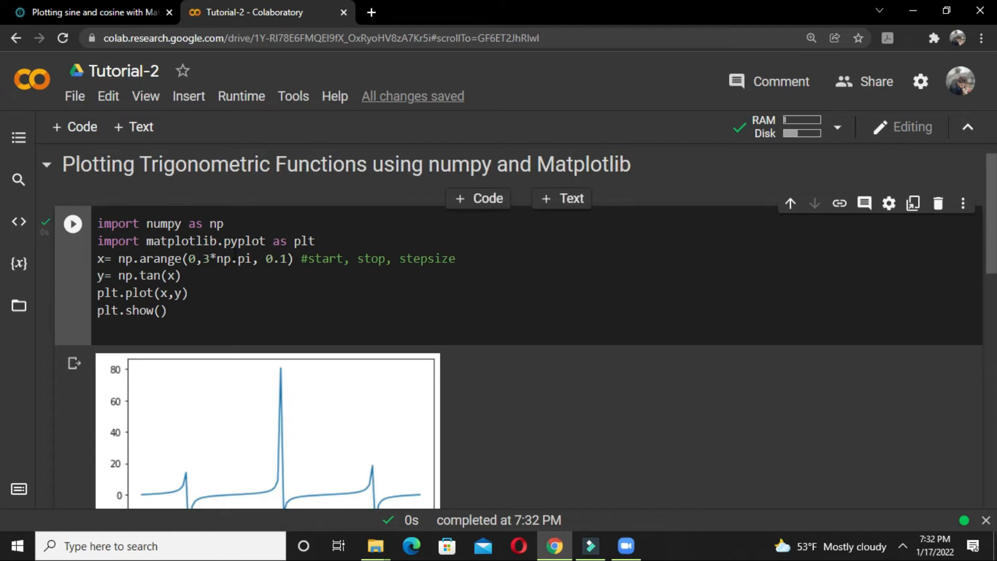
pyautogui.click(158, 312)
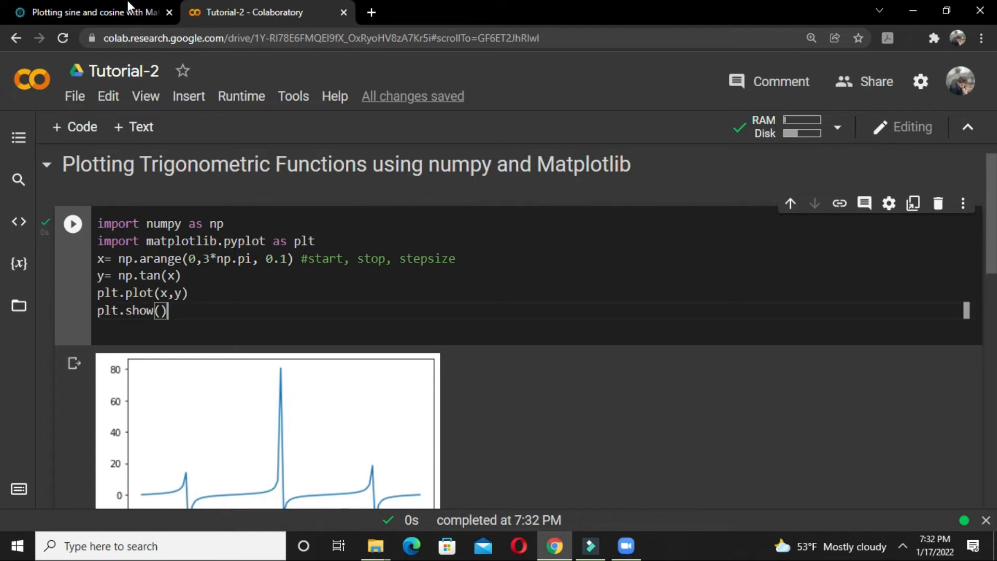
# - Find the plt.xlabel example on the tutorial page and return to the notebook
pyautogui.click(89, 12)
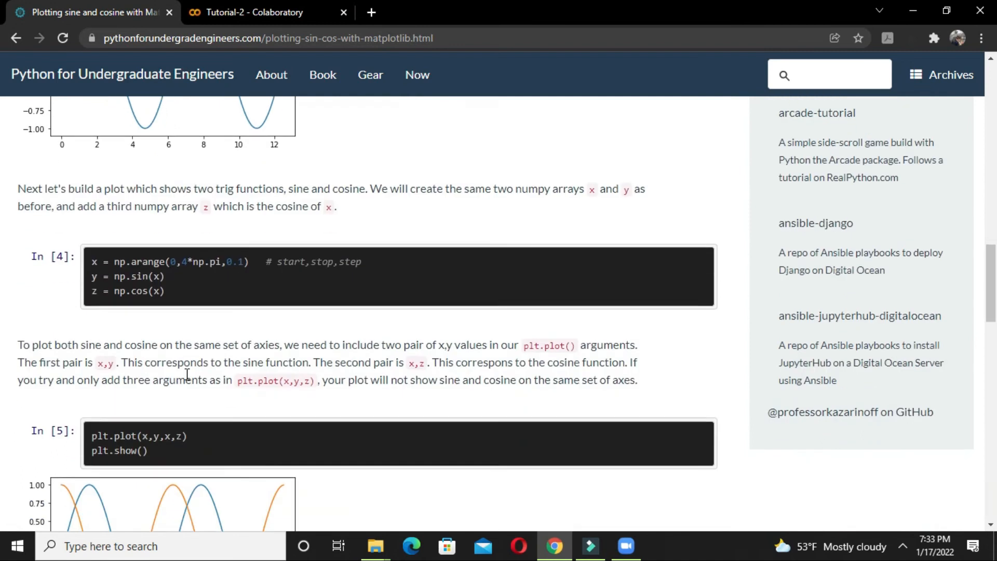
pyautogui.scroll(-3)
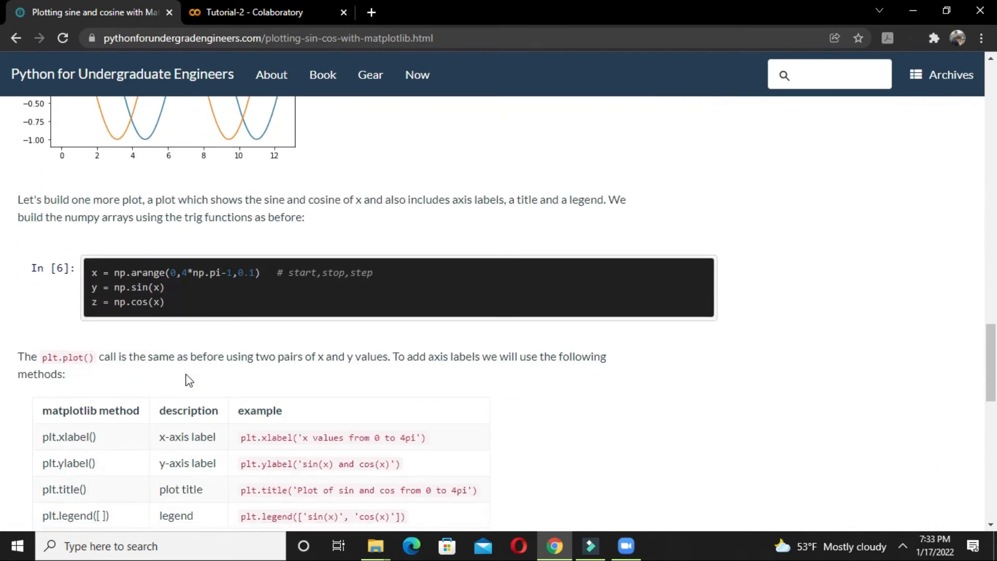
pyautogui.scroll(-3)
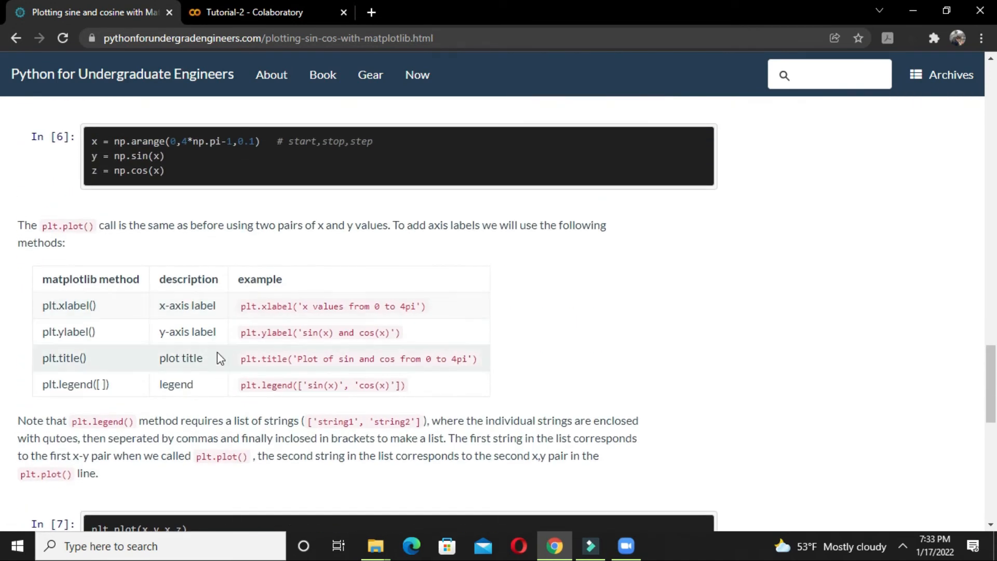
pyautogui.scroll(-3)
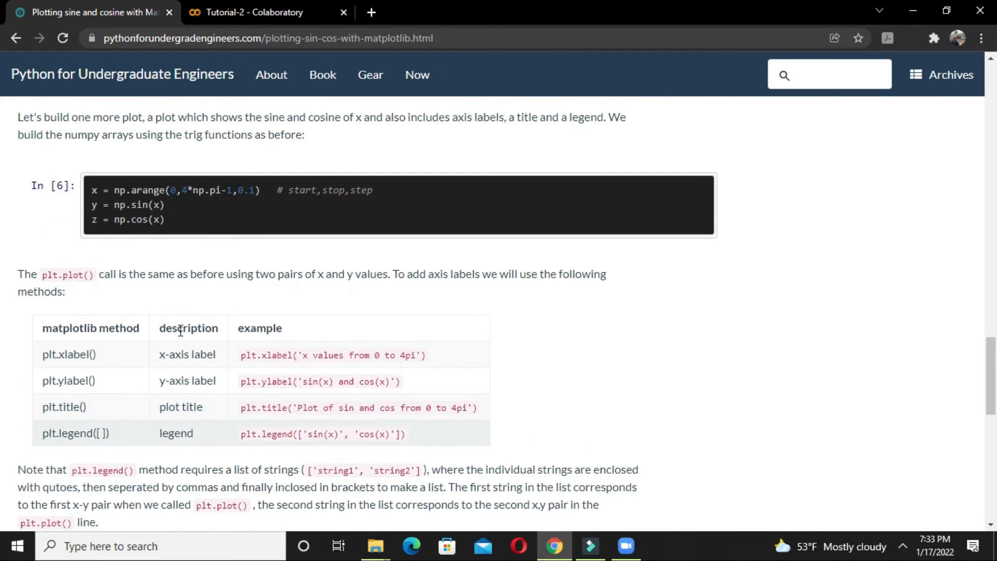
pyautogui.moveTo(97, 283)
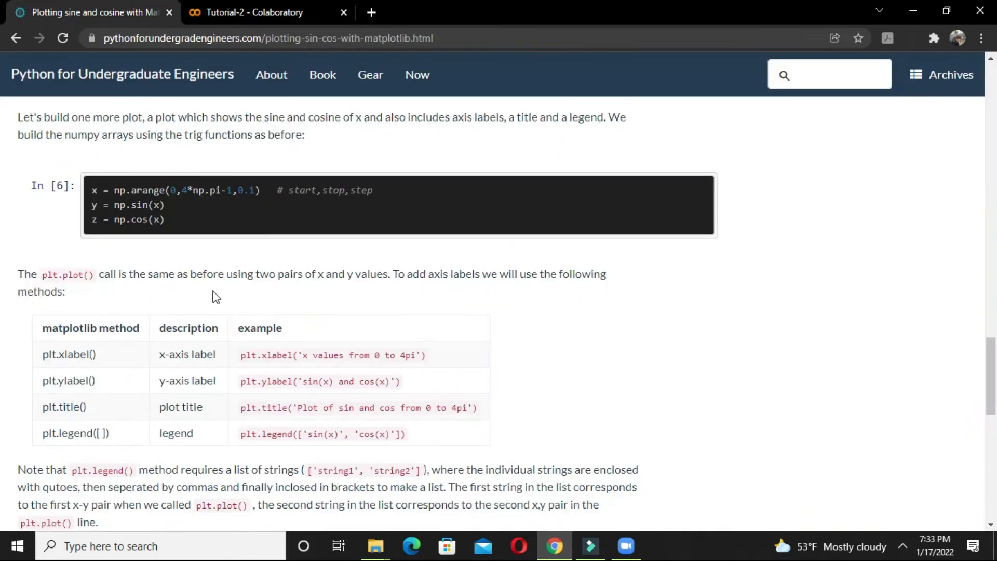
pyautogui.click(254, 13)
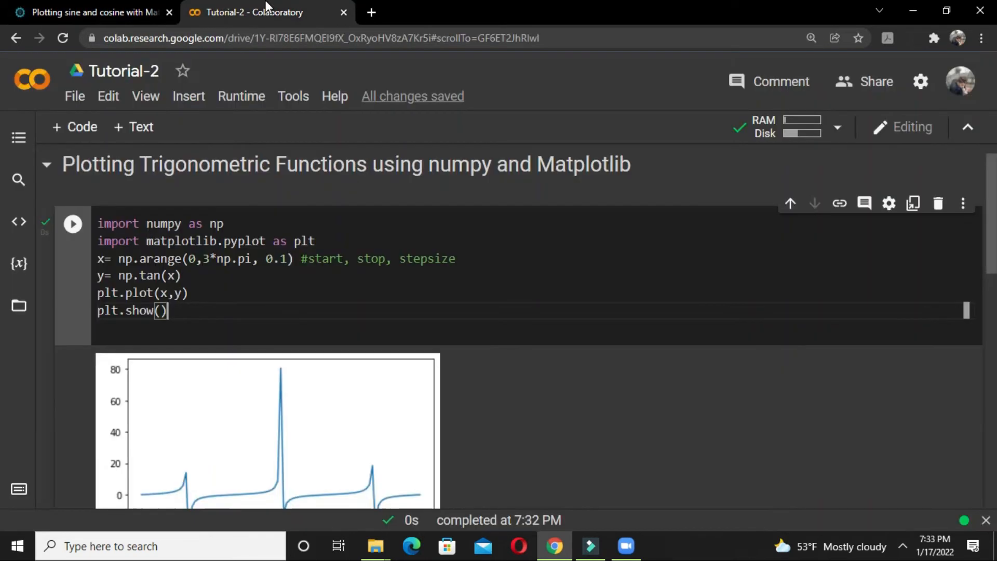
# - Consult the tutorial's ylabel, title and legend examples, then return to the notebook
pyautogui.click(95, 12)
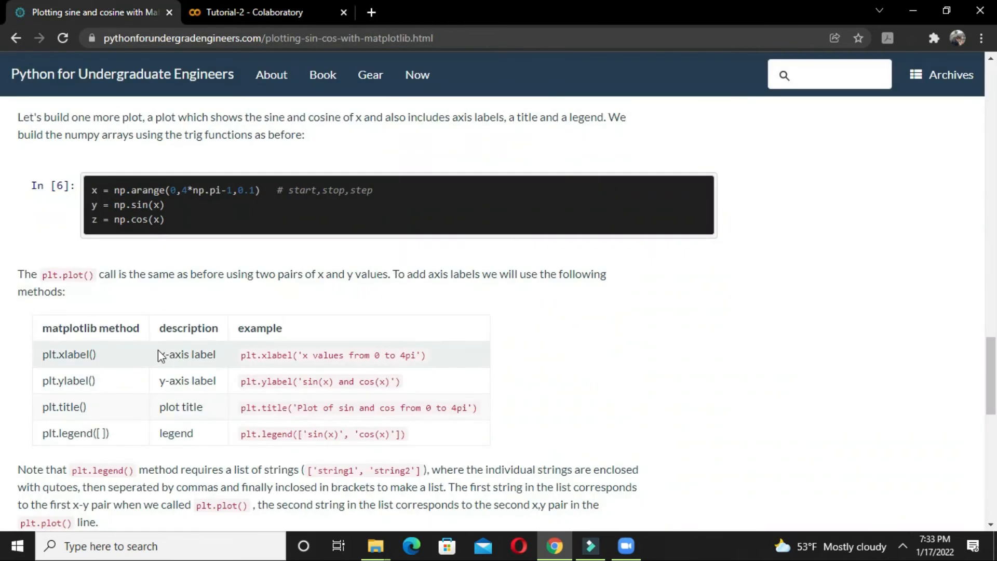
pyautogui.scroll(-3)
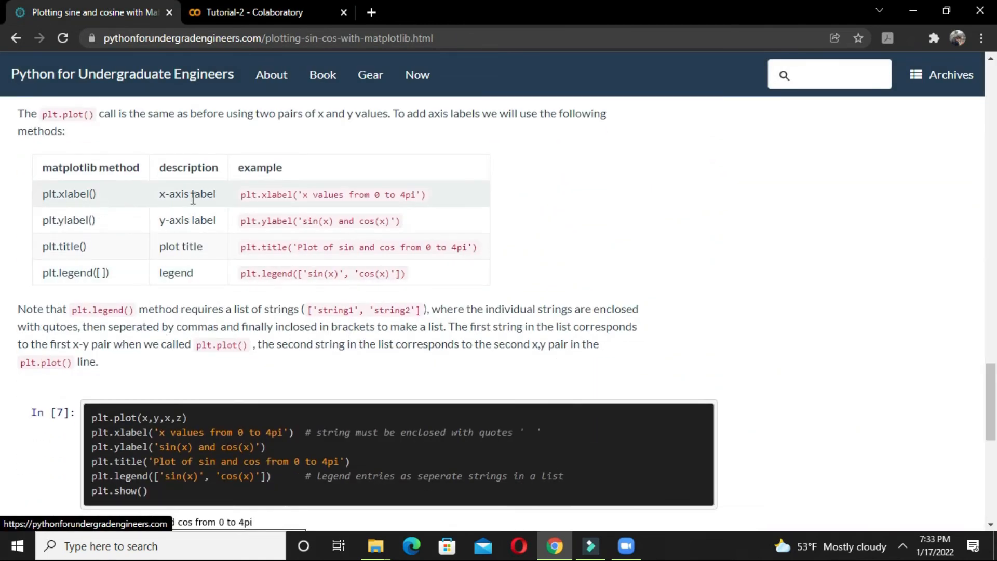
pyautogui.moveTo(129, 412)
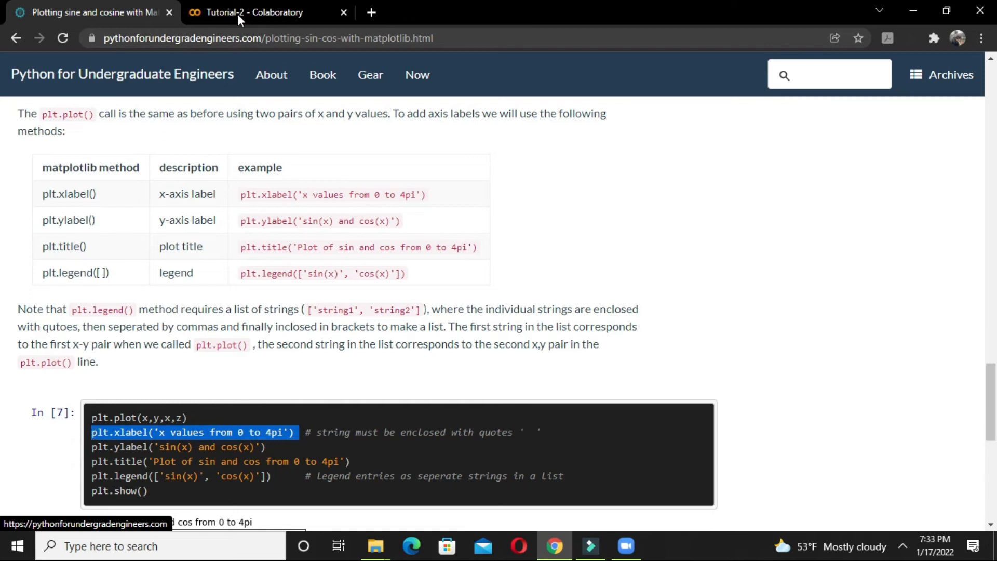
pyautogui.click(253, 12)
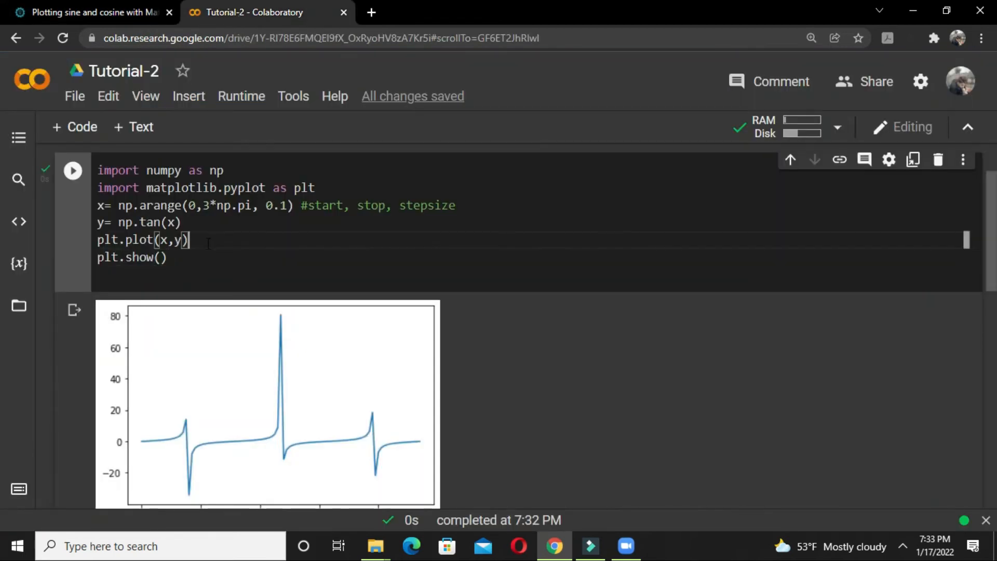
# - Paste plt.xlabel('x values from 0 to 4pi') and plt.ylabel('sin(x) and cos(x)') into the cell
pyautogui.write('\\')
pyautogui.write("plt.xlabel('x values from 0 to 4pi')")
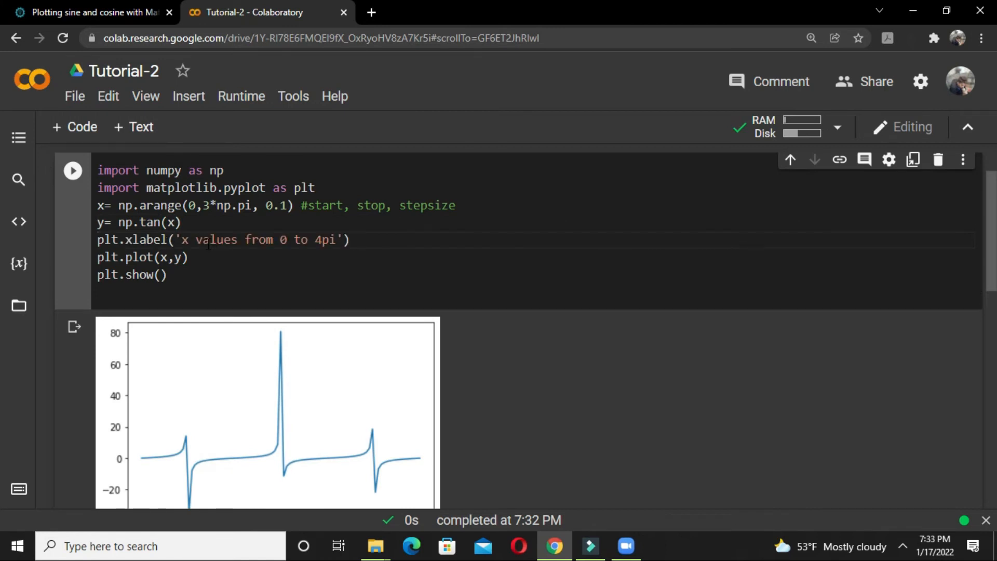
pyautogui.click(93, 13)
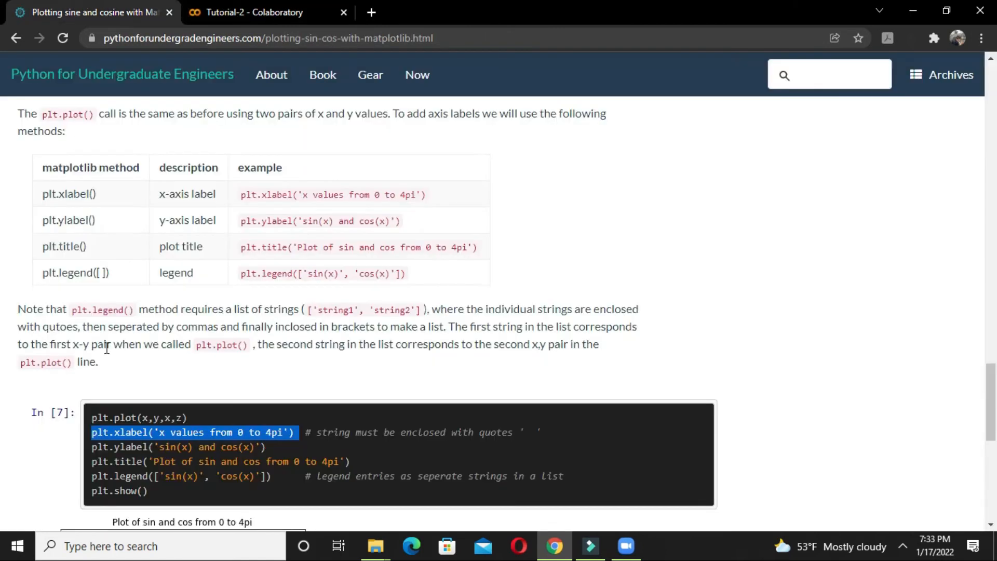
pyautogui.moveTo(269, 452)
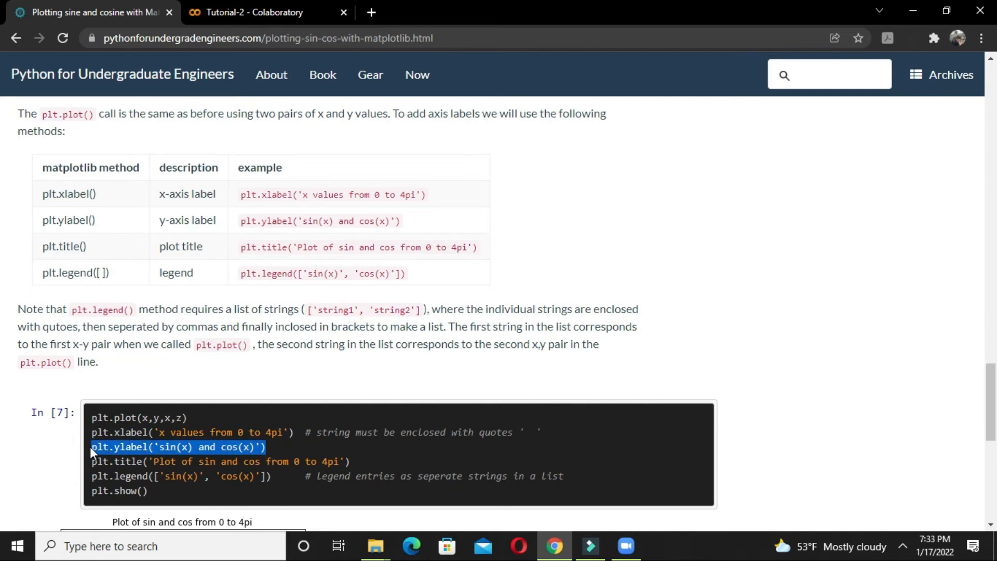
pyautogui.click(255, 12)
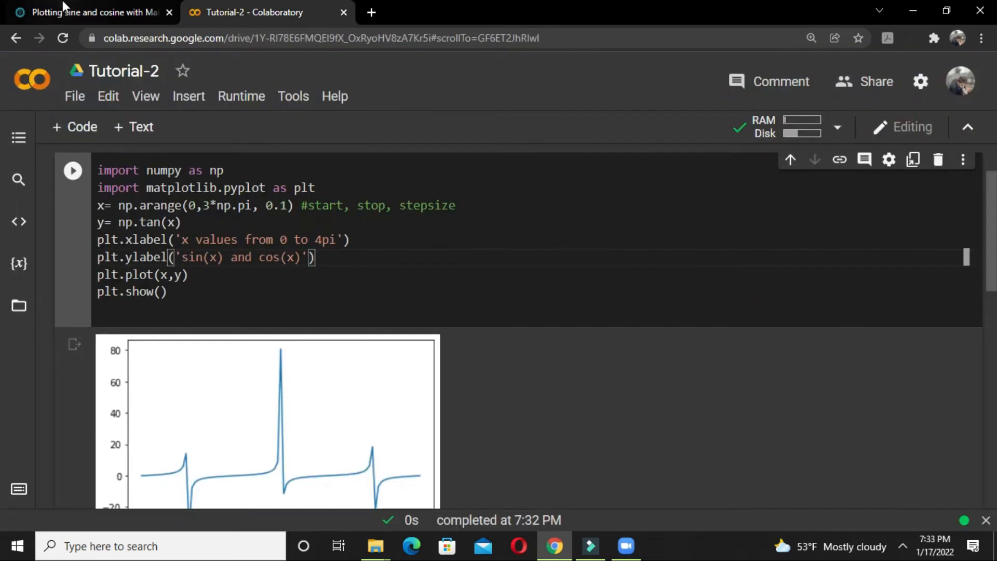
pyautogui.click(89, 12)
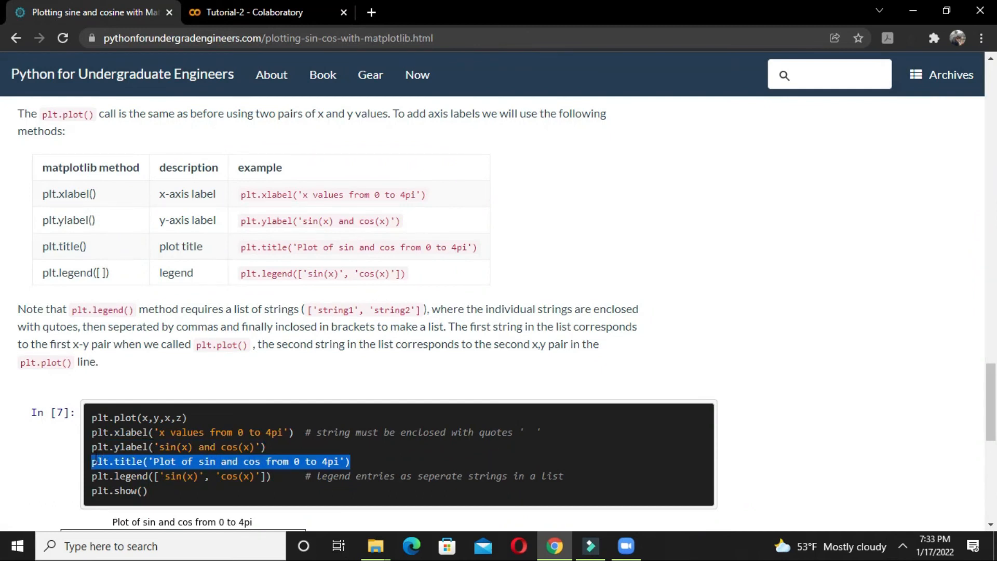
pyautogui.click(259, 12)
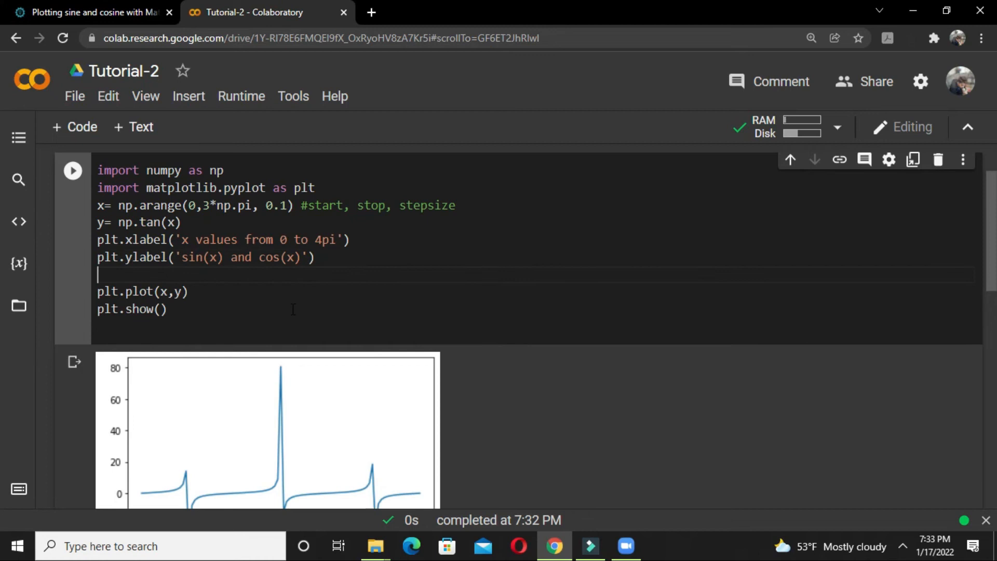
# - Paste the plt.title line, trim the y-label to 'tan(x)' and retitle to 'Plot of tan function'
pyautogui.write("plt.title('Plot of sin and cos from 0 to 4pi')")
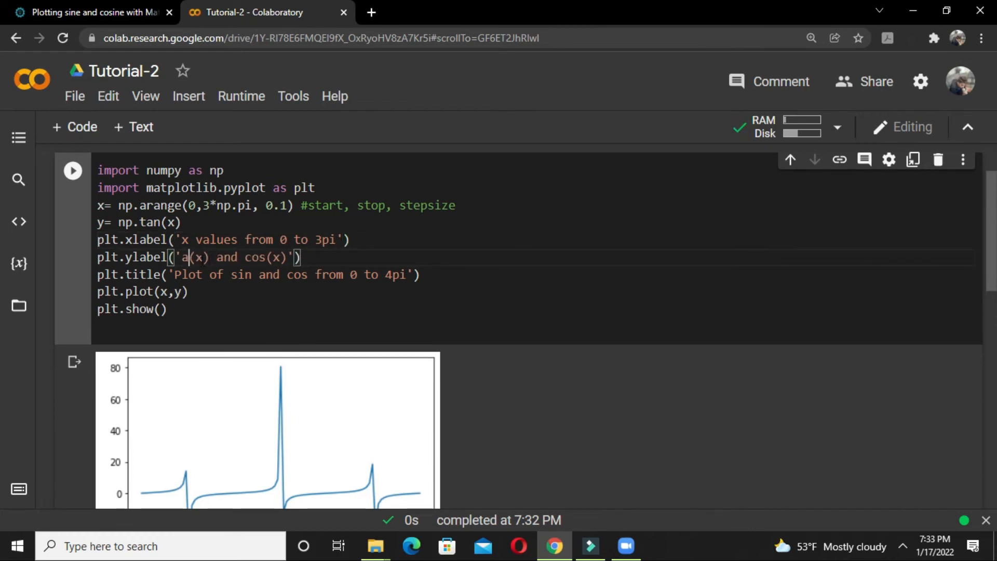
pyautogui.press('Backspace')
pyautogui.write('tan')
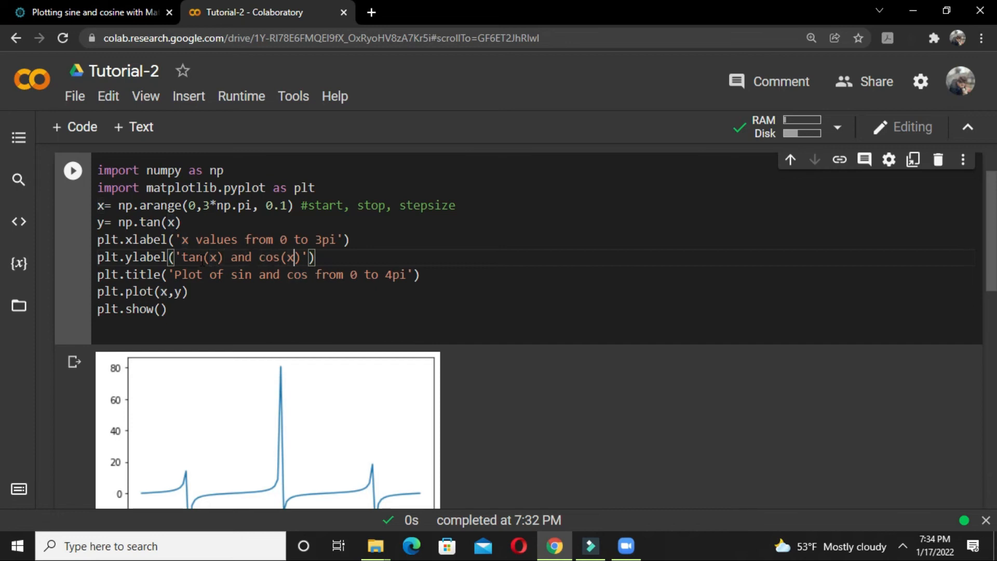
pyautogui.press('Backspace')
pyautogui.write('(')
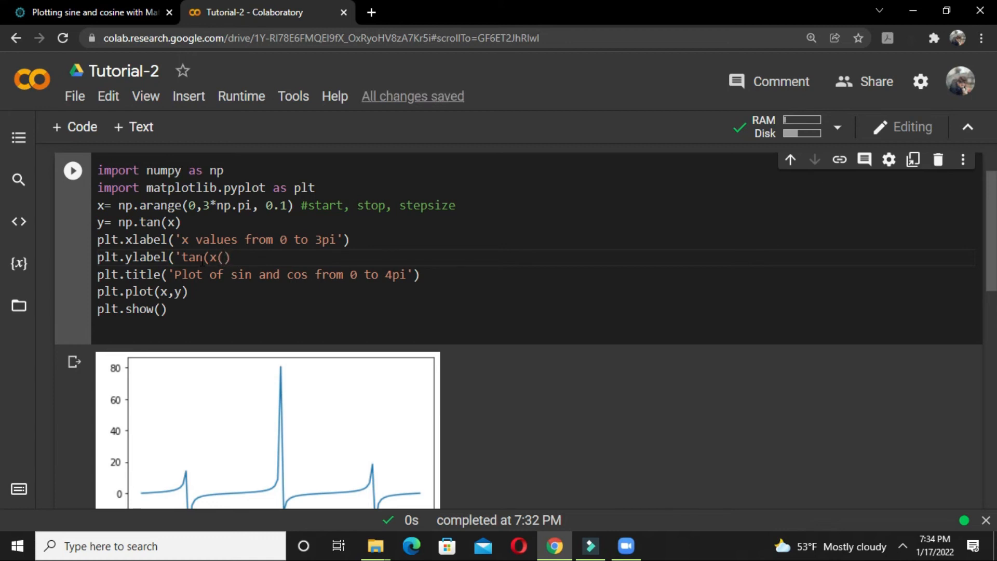
pyautogui.press('Backspace')
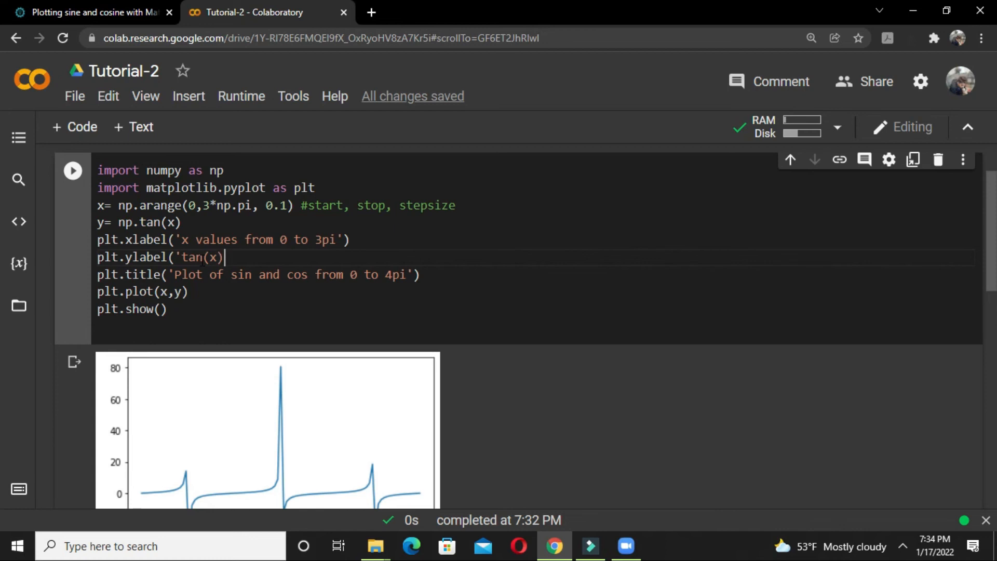
pyautogui.write("')")
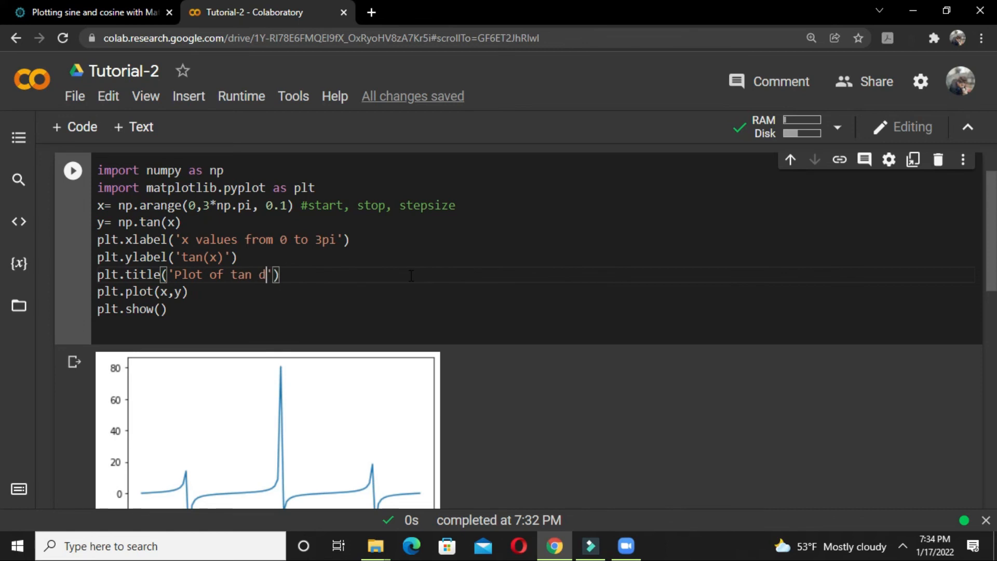
pyautogui.write('function')
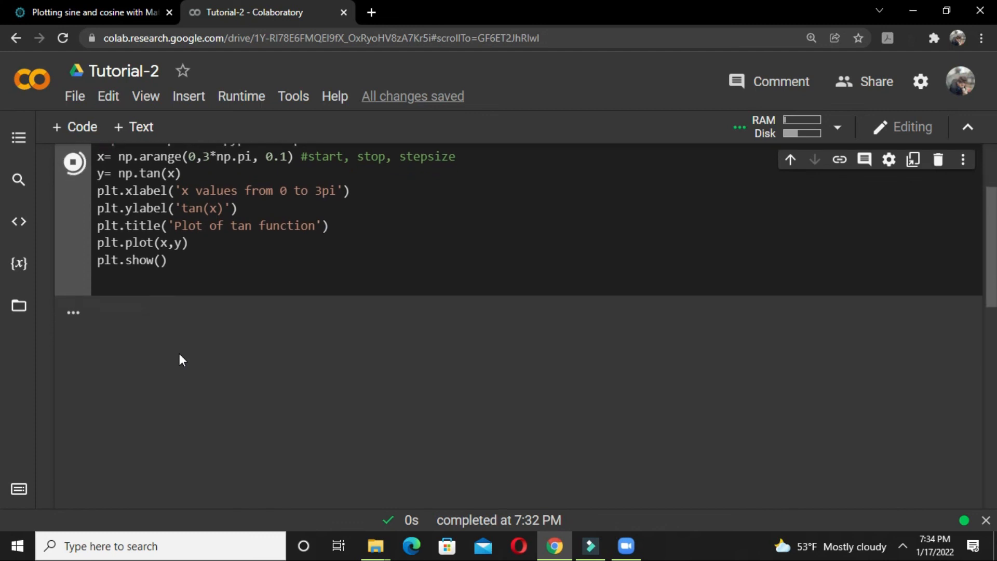
# - Scroll through the rerun output to view the titled, labelled tangent plot
pyautogui.click(72, 162)
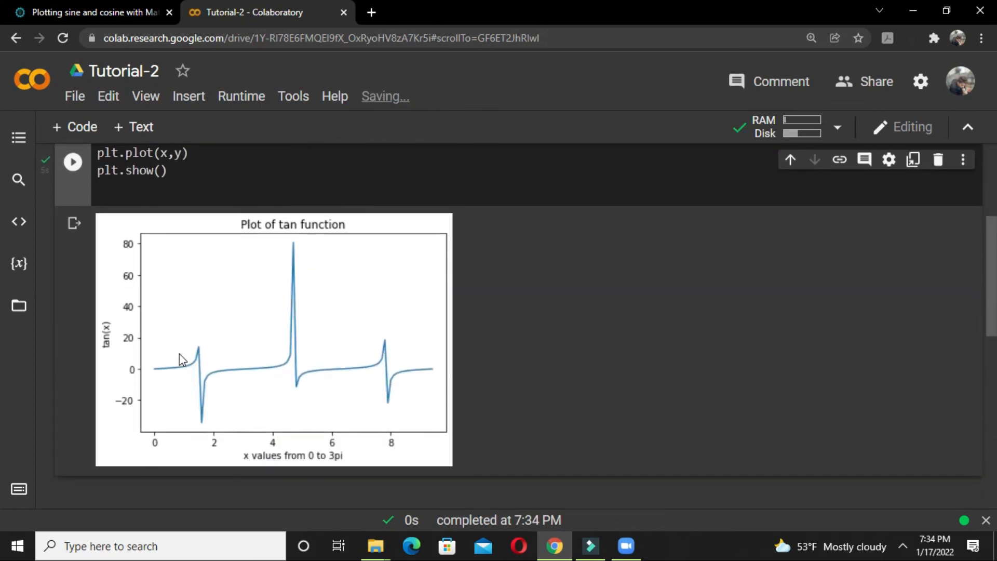
pyautogui.scroll(-3)
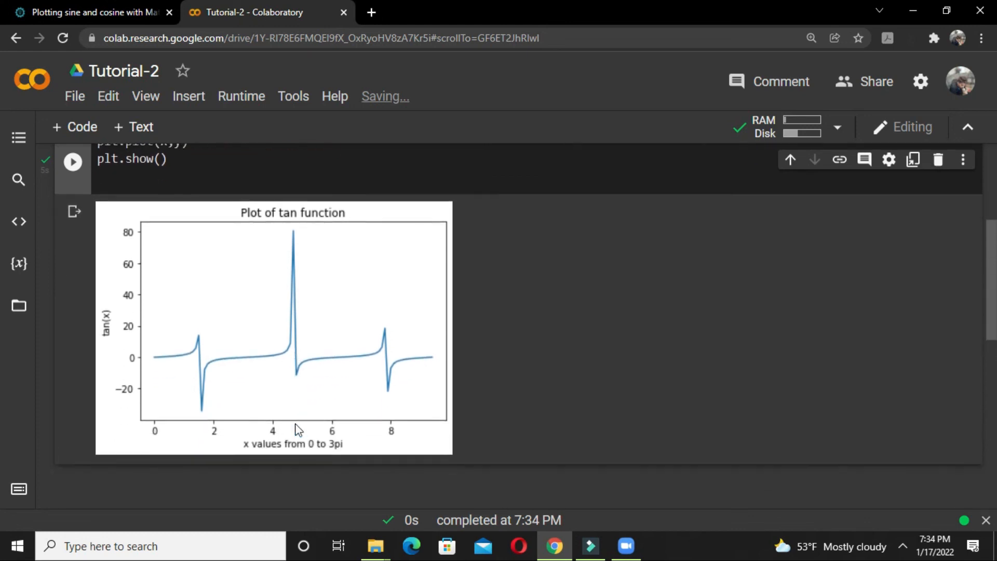
pyautogui.scroll(3)
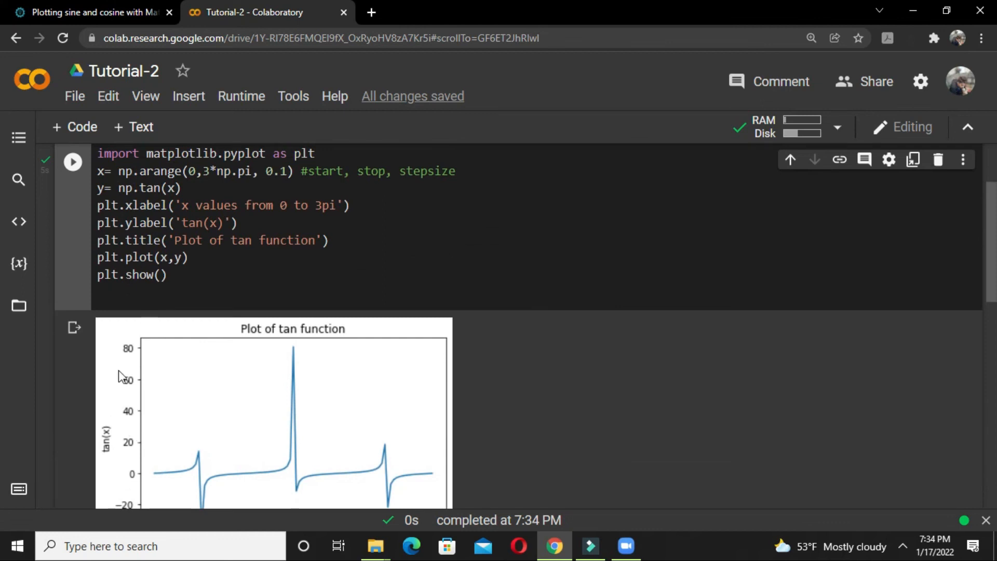
pyautogui.scroll(-3)
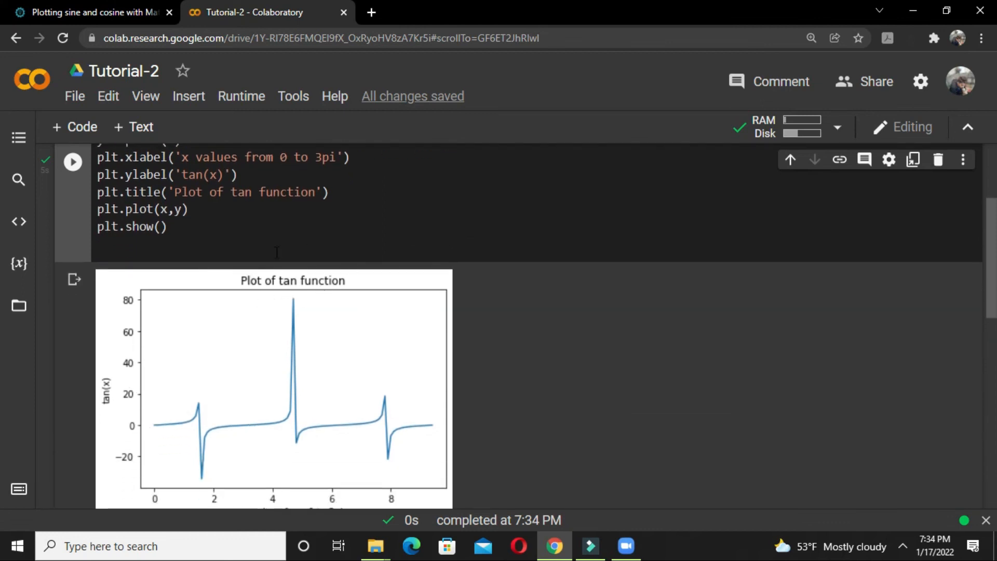